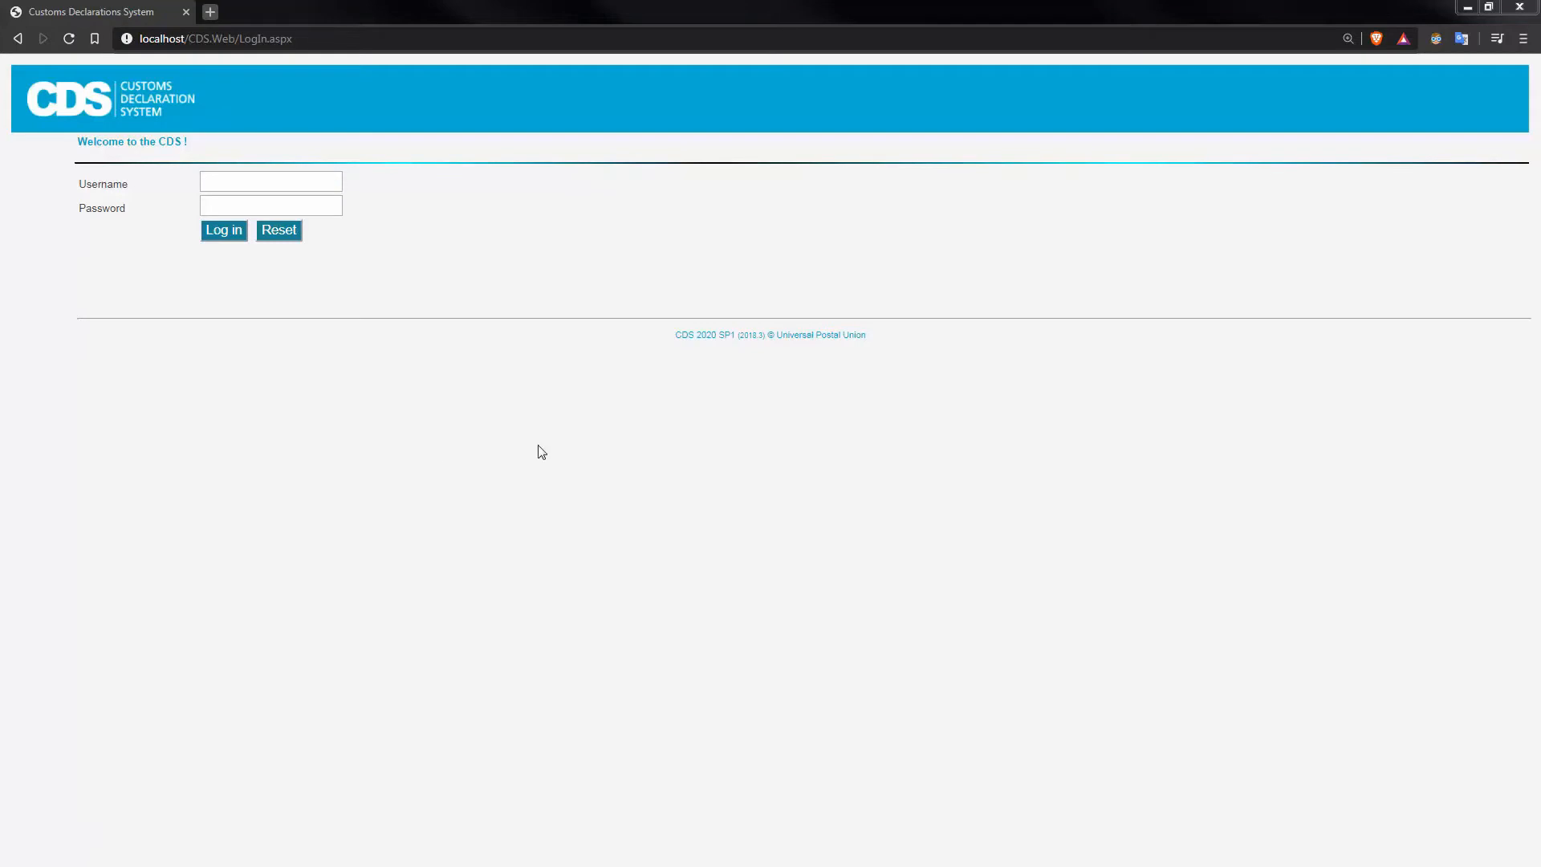
Step: Log in to CDS with the organization user credentials
click(270, 181)
text(MK_POST)
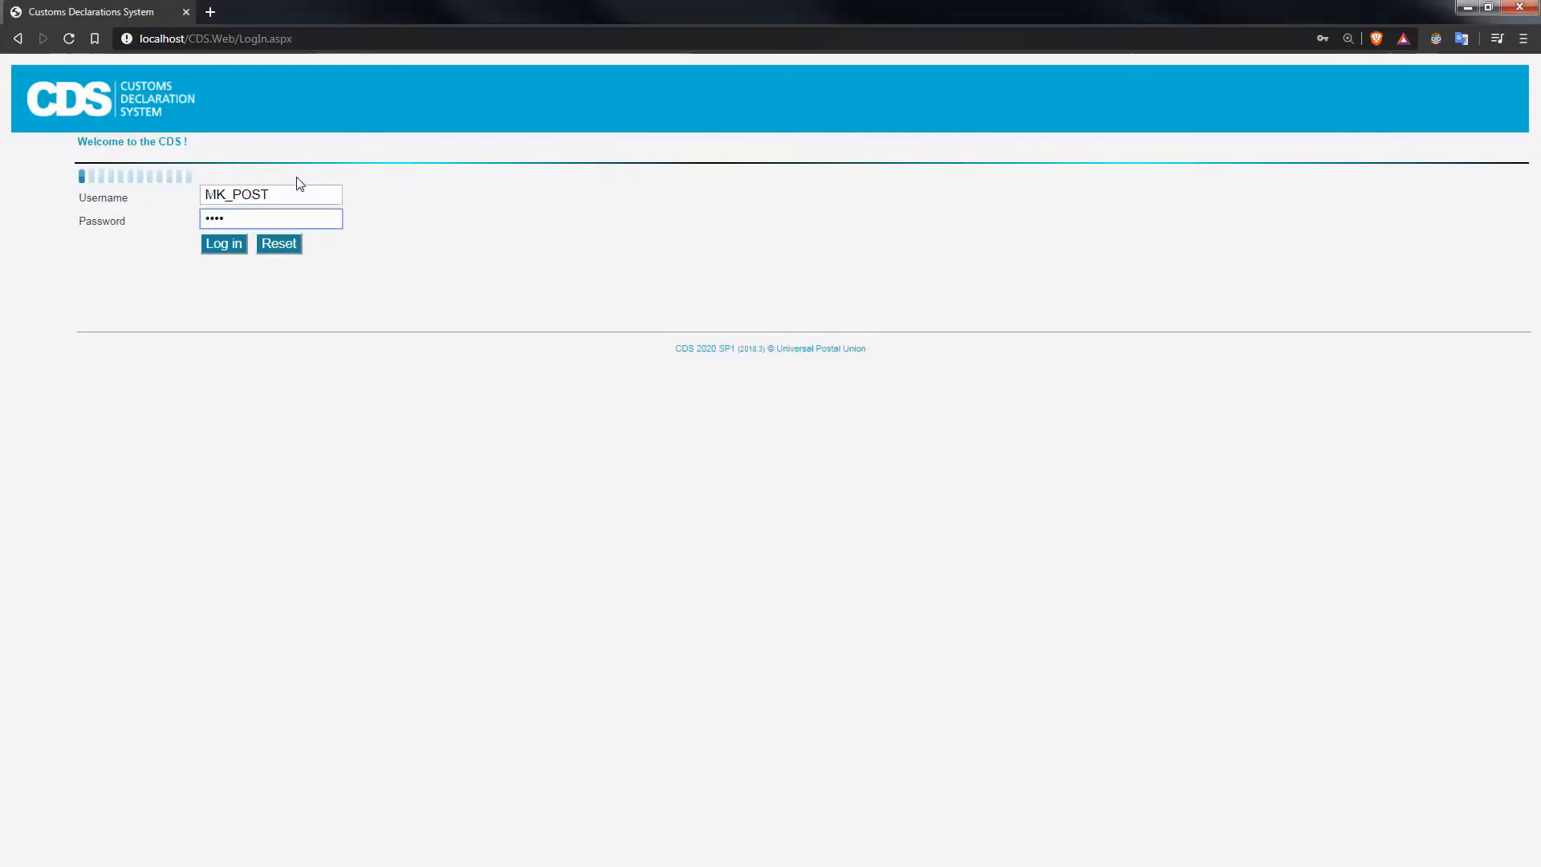
click(223, 244)
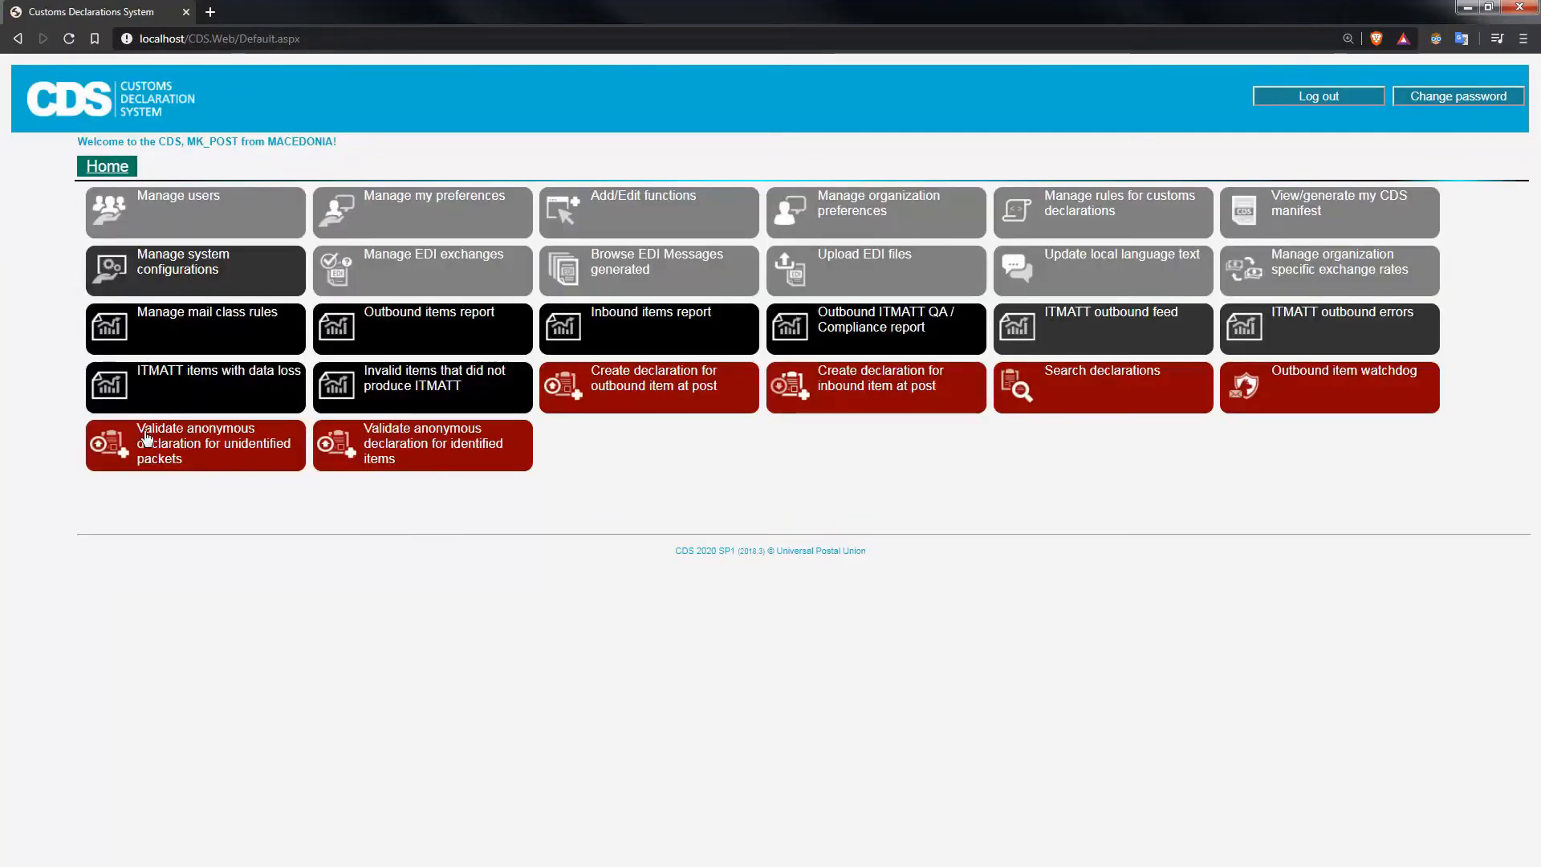
mouse_move(193, 510)
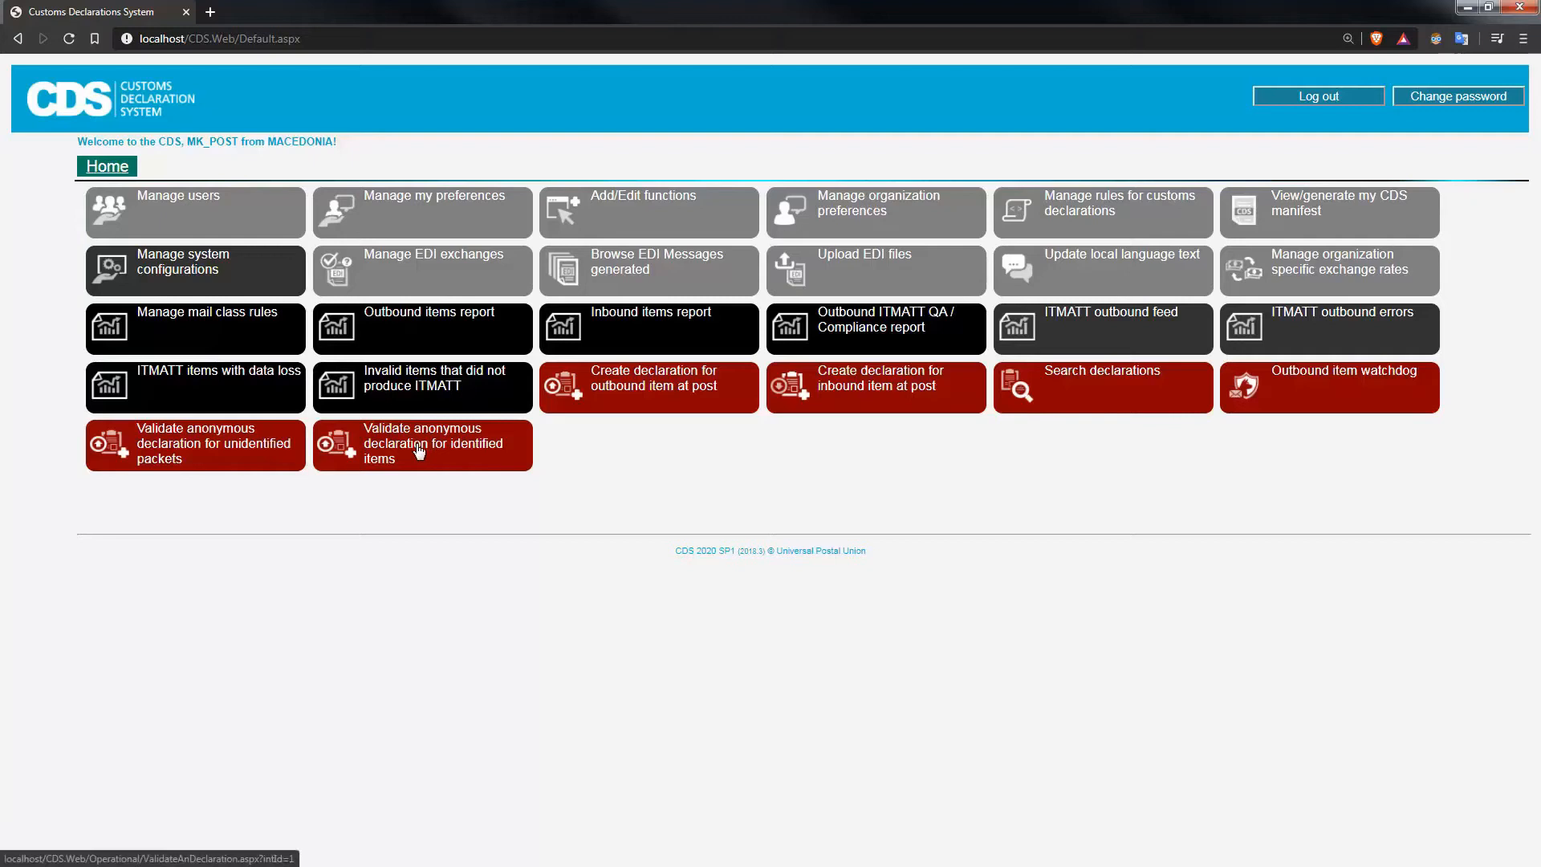
mouse_move(477, 462)
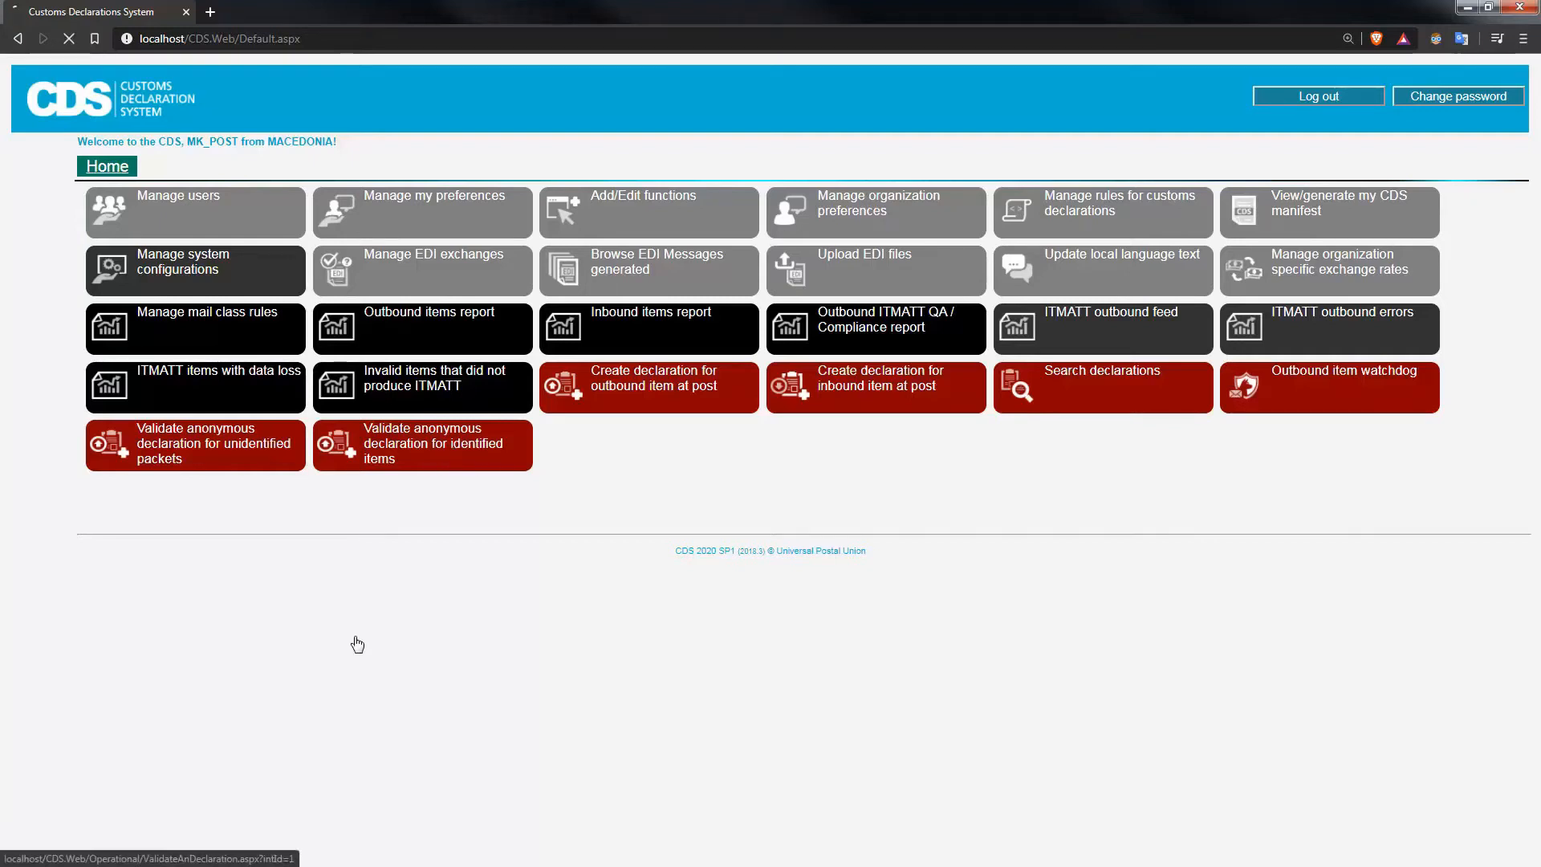
Step: Store the link between item RR03052001XMK and anonymous declaration 128MK for validation
click(421, 444)
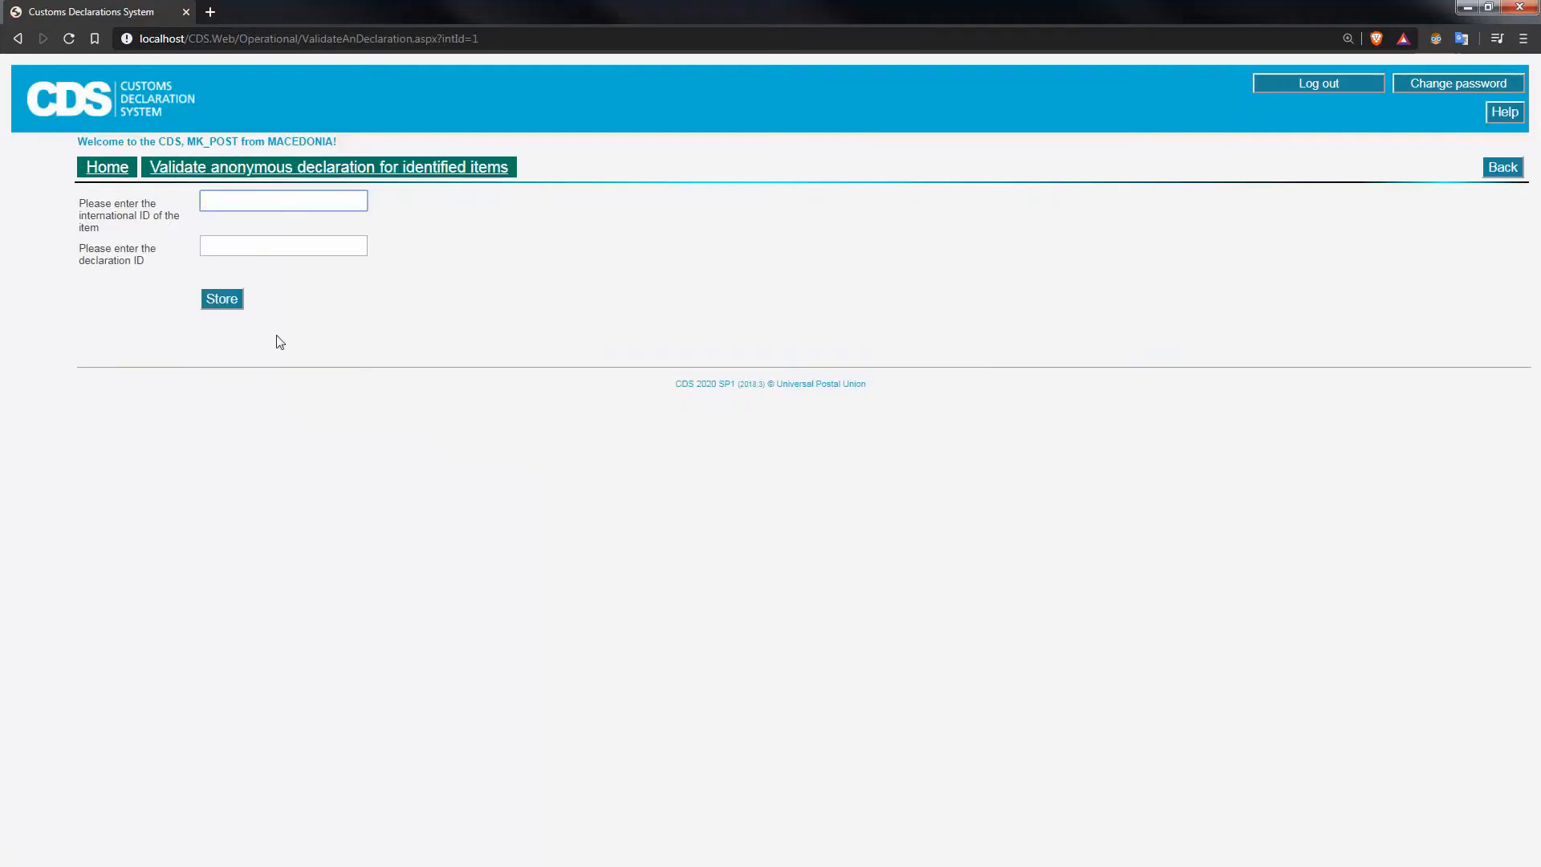
click(283, 201)
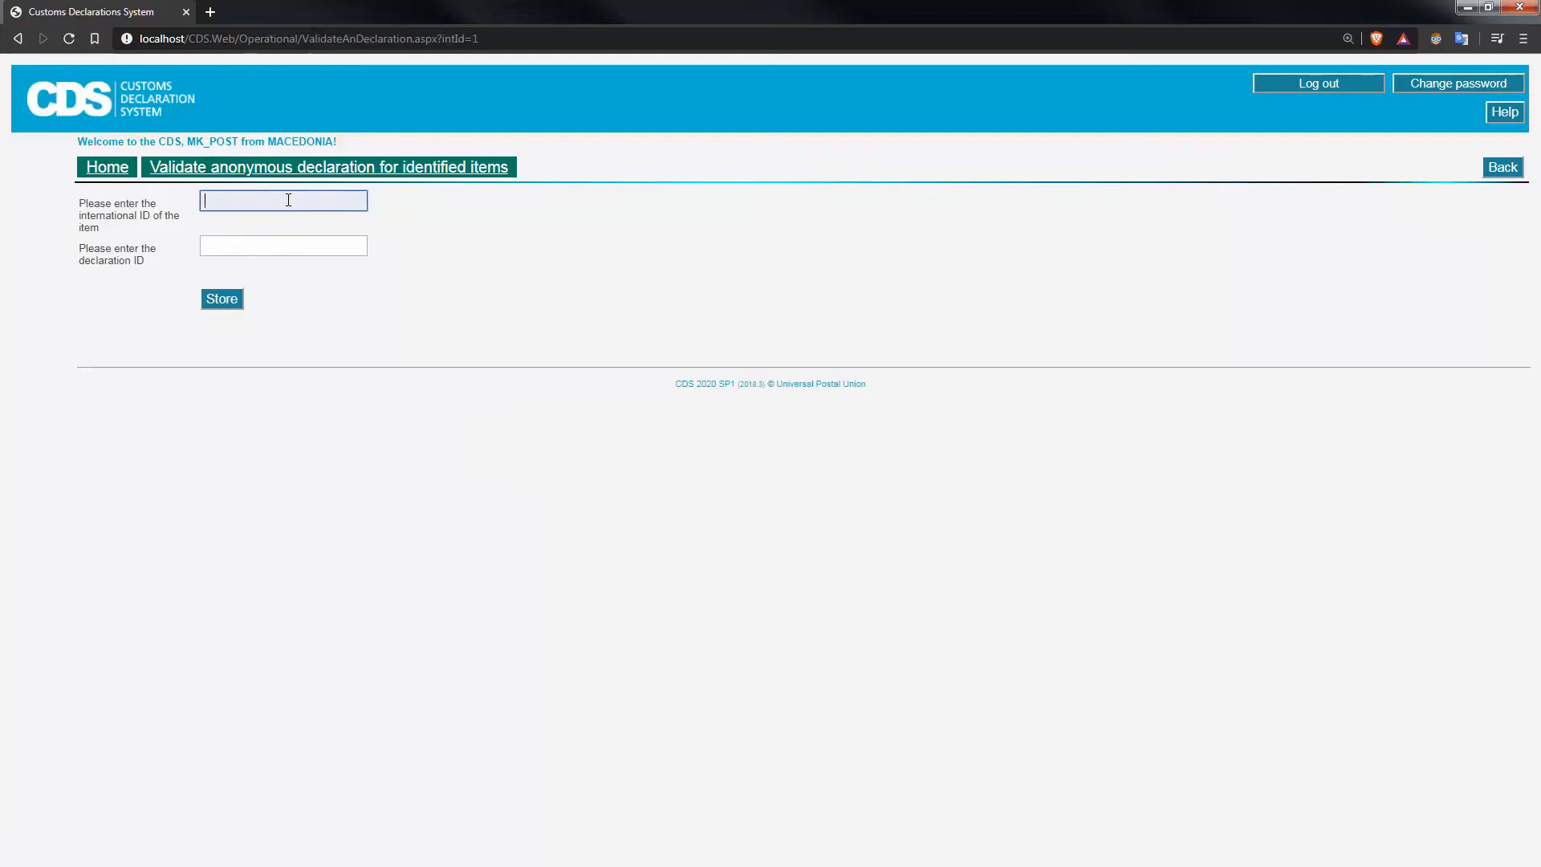
text(RR03052001XMK)
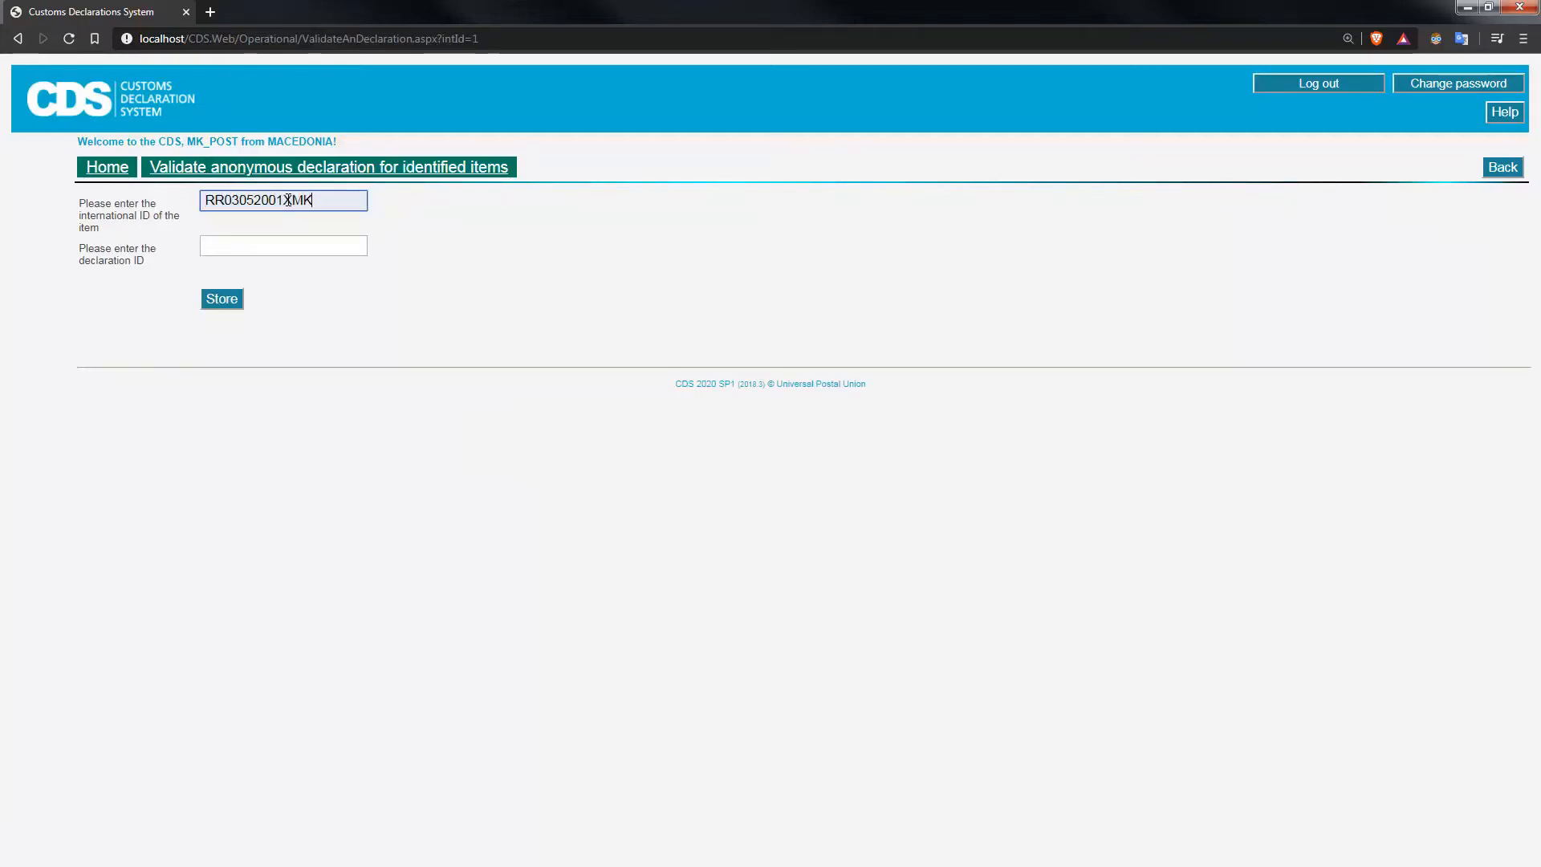
click(284, 246)
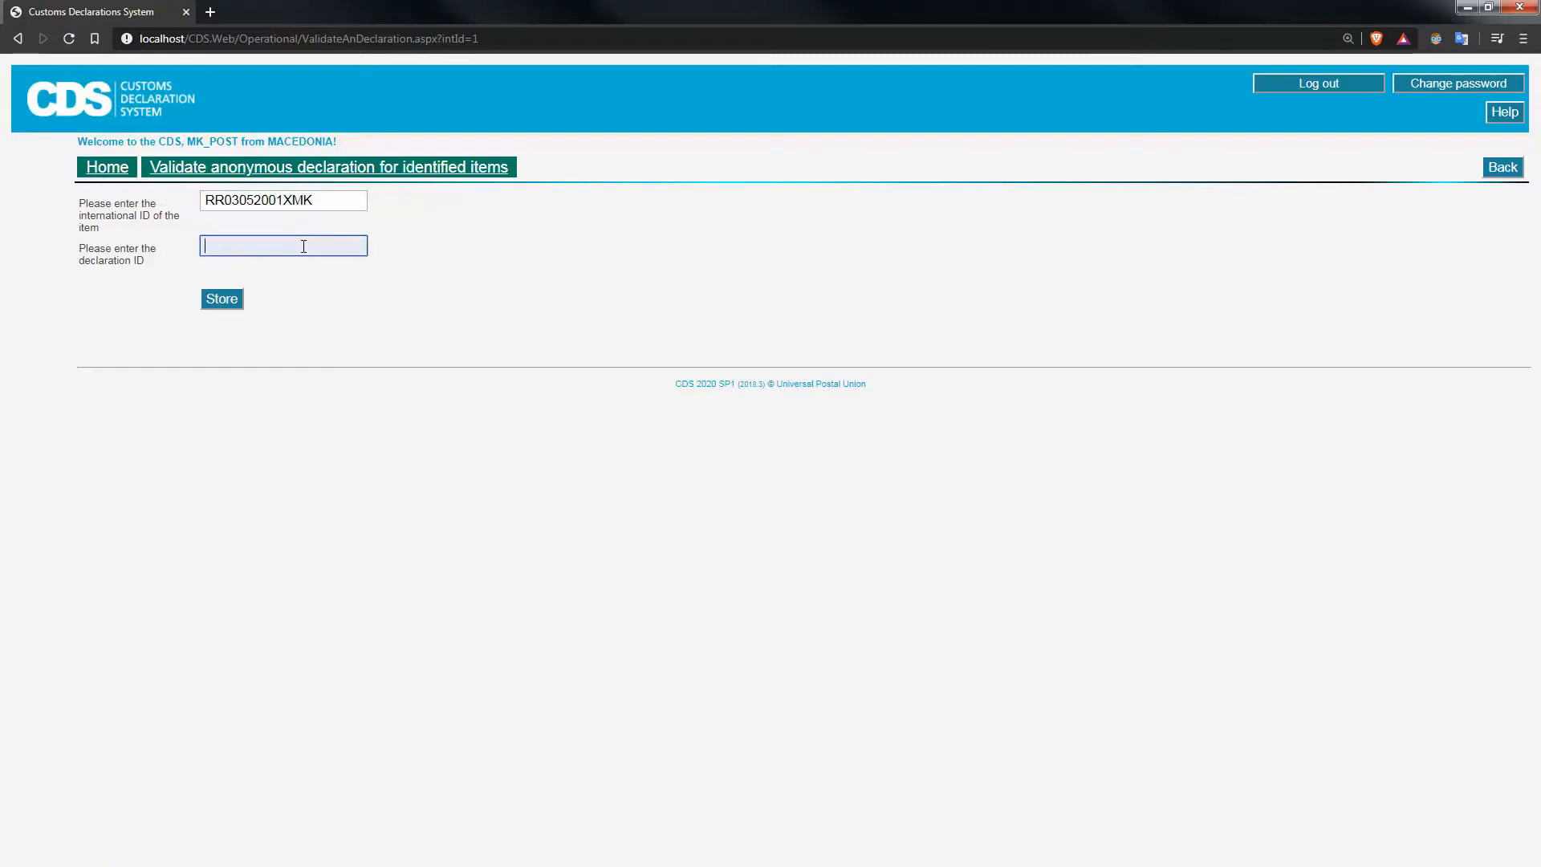
text(128MK)
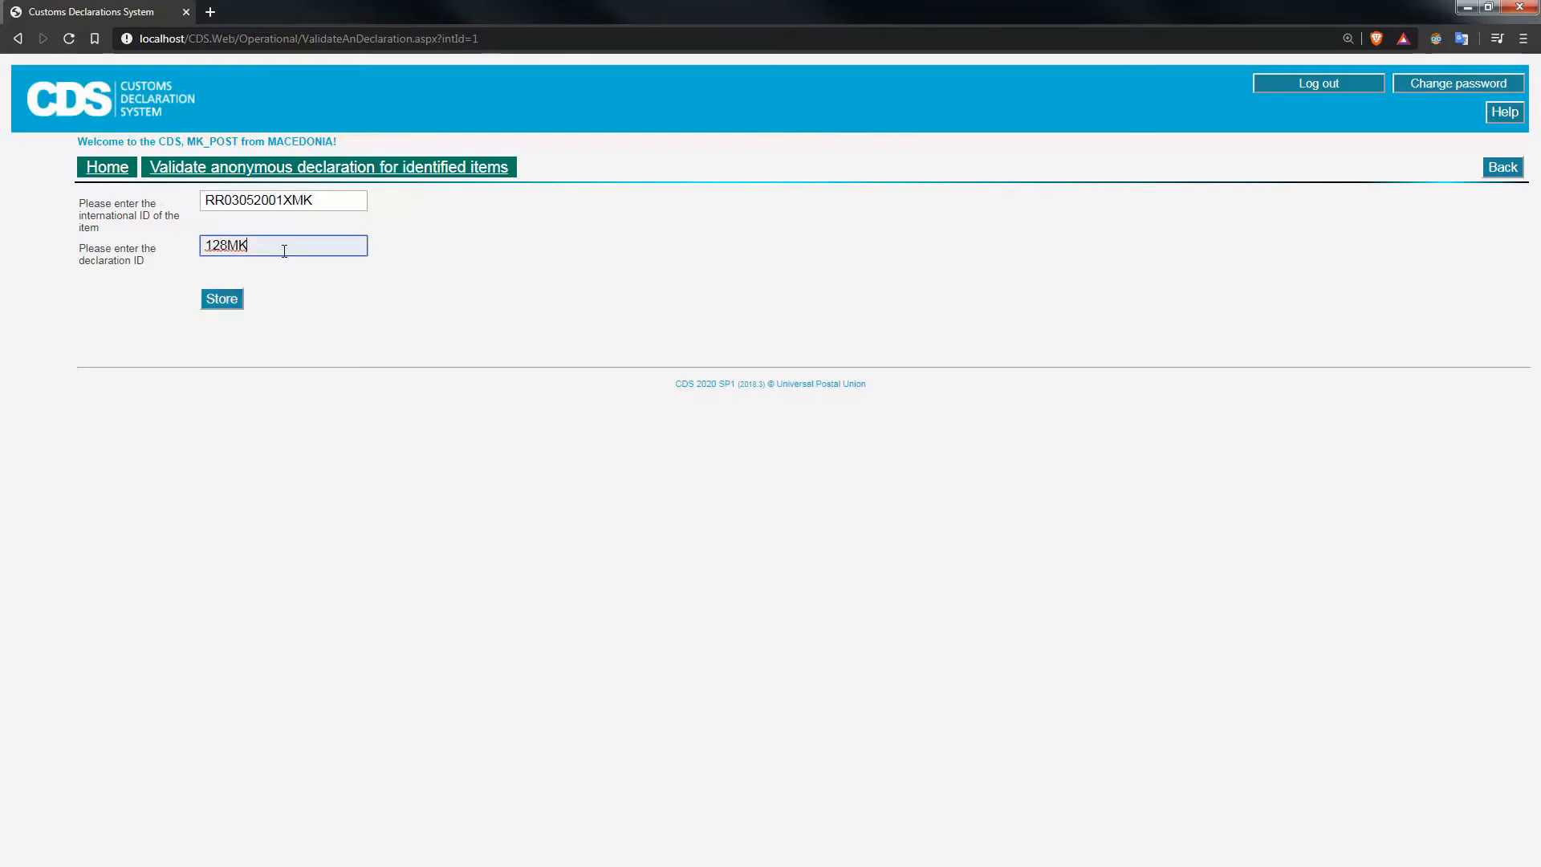
click(221, 299)
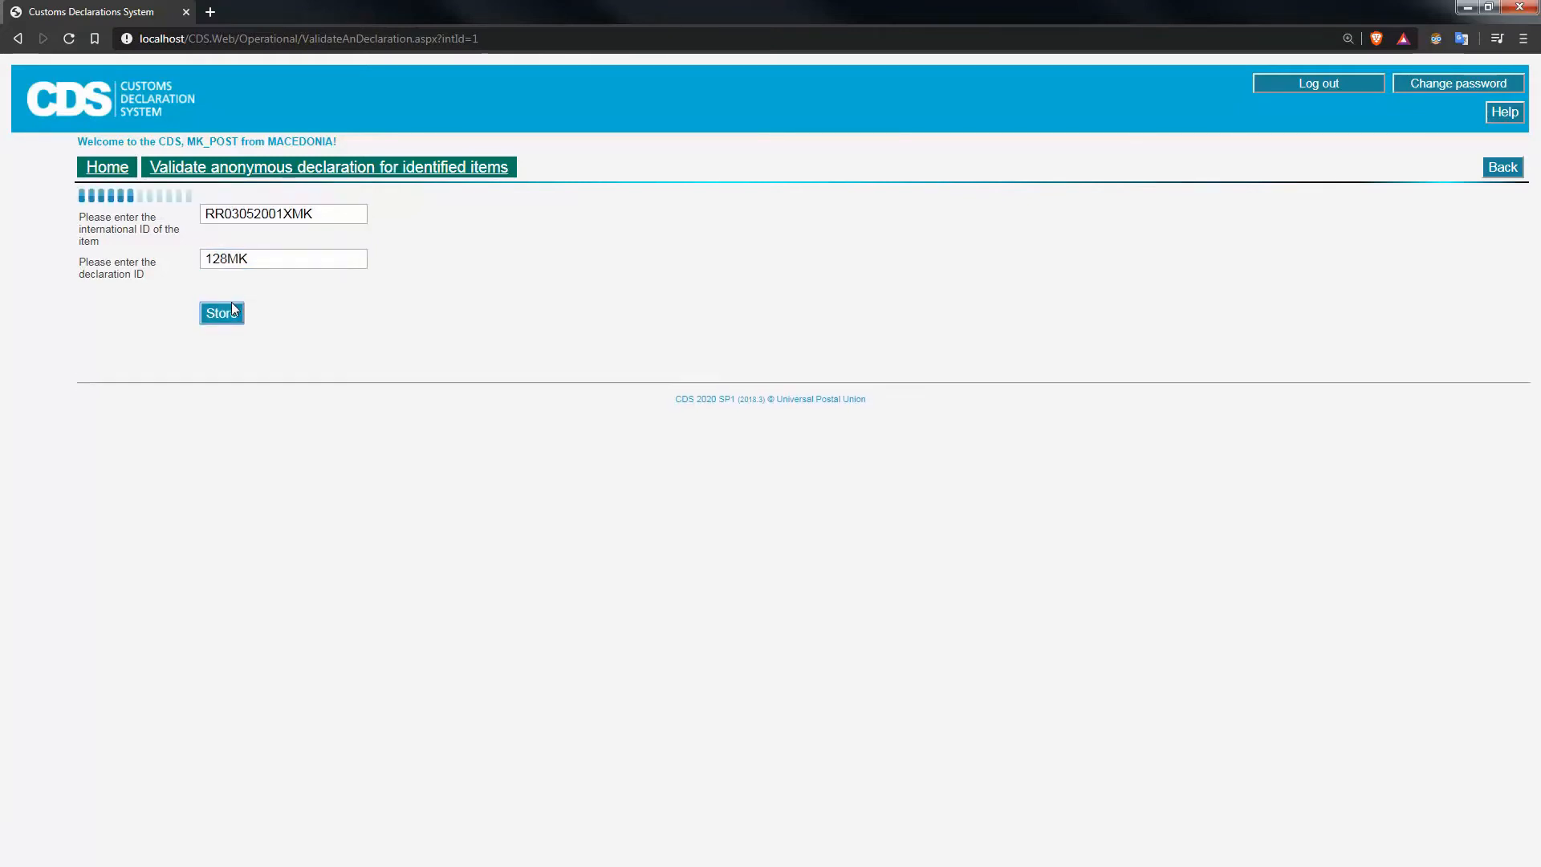
click(222, 312)
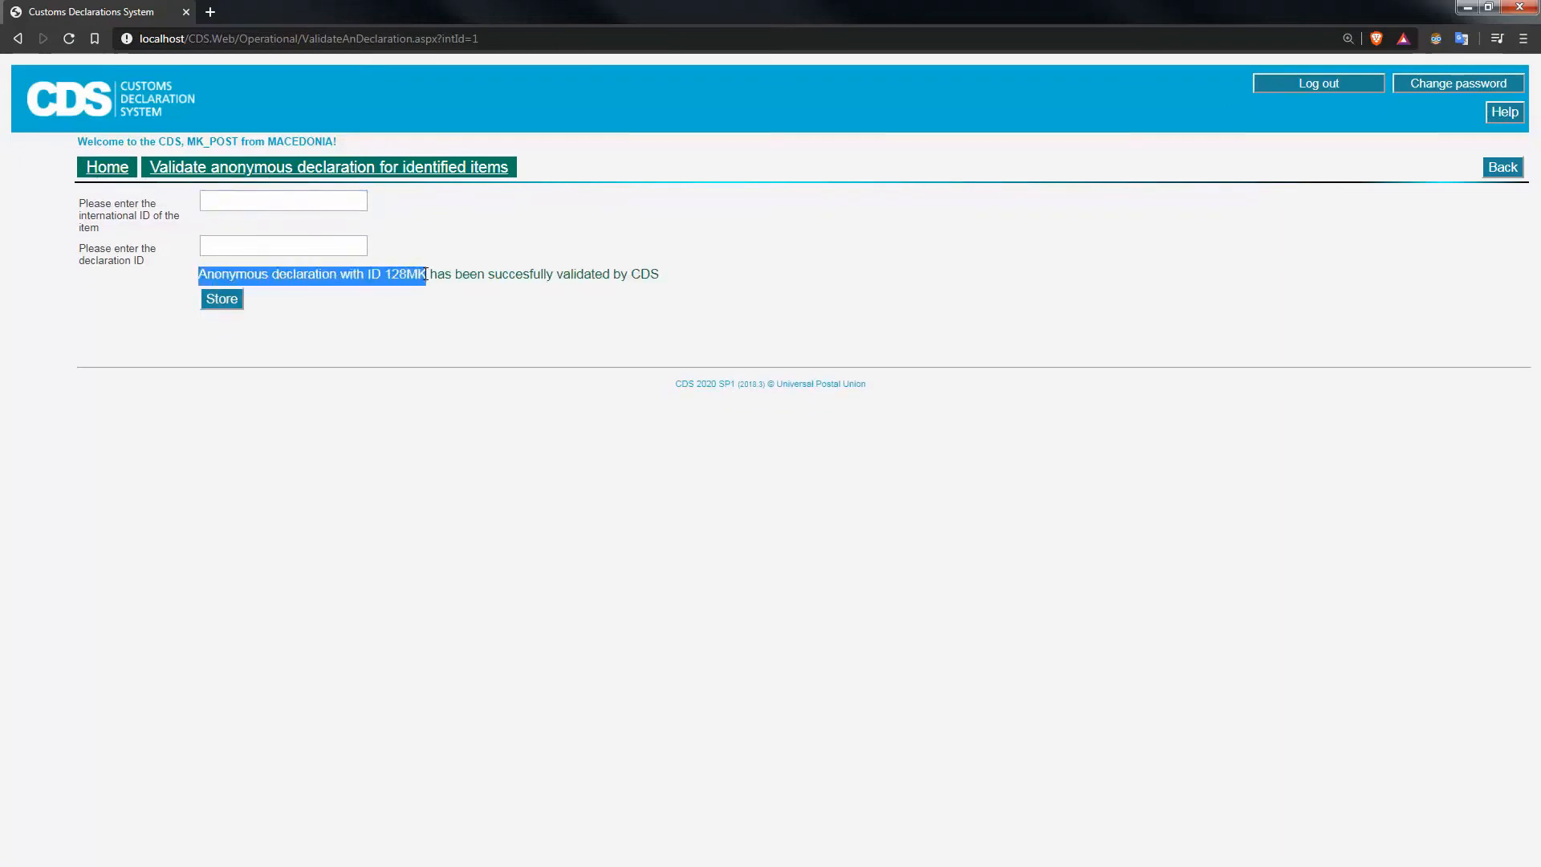
mouse_move(496, 298)
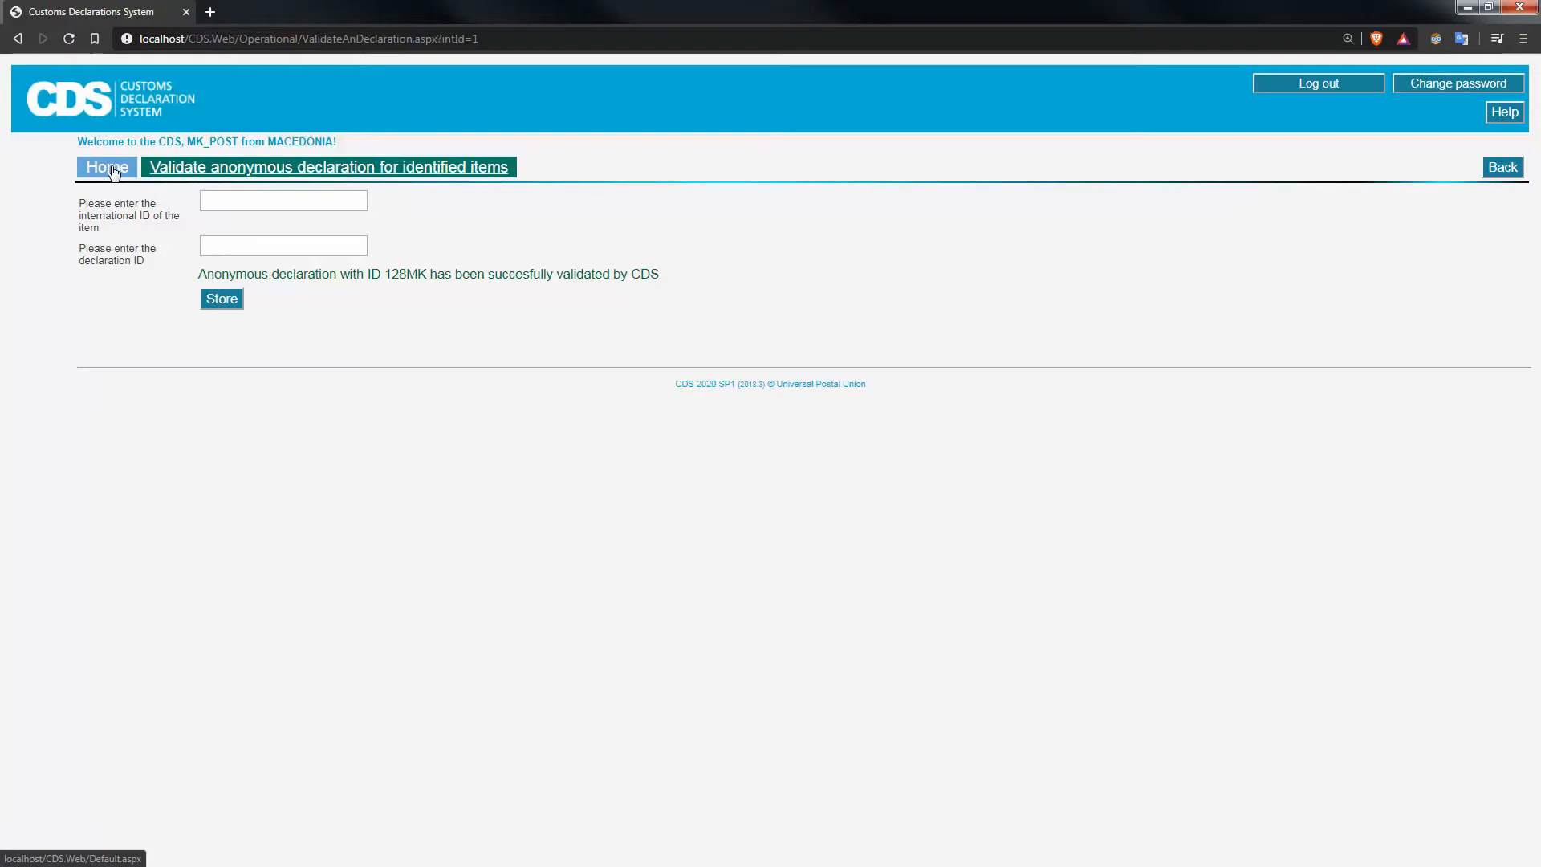
Step: Search outbound declarations for RR03052001XMK and review the cleared declaration's details
click(106, 166)
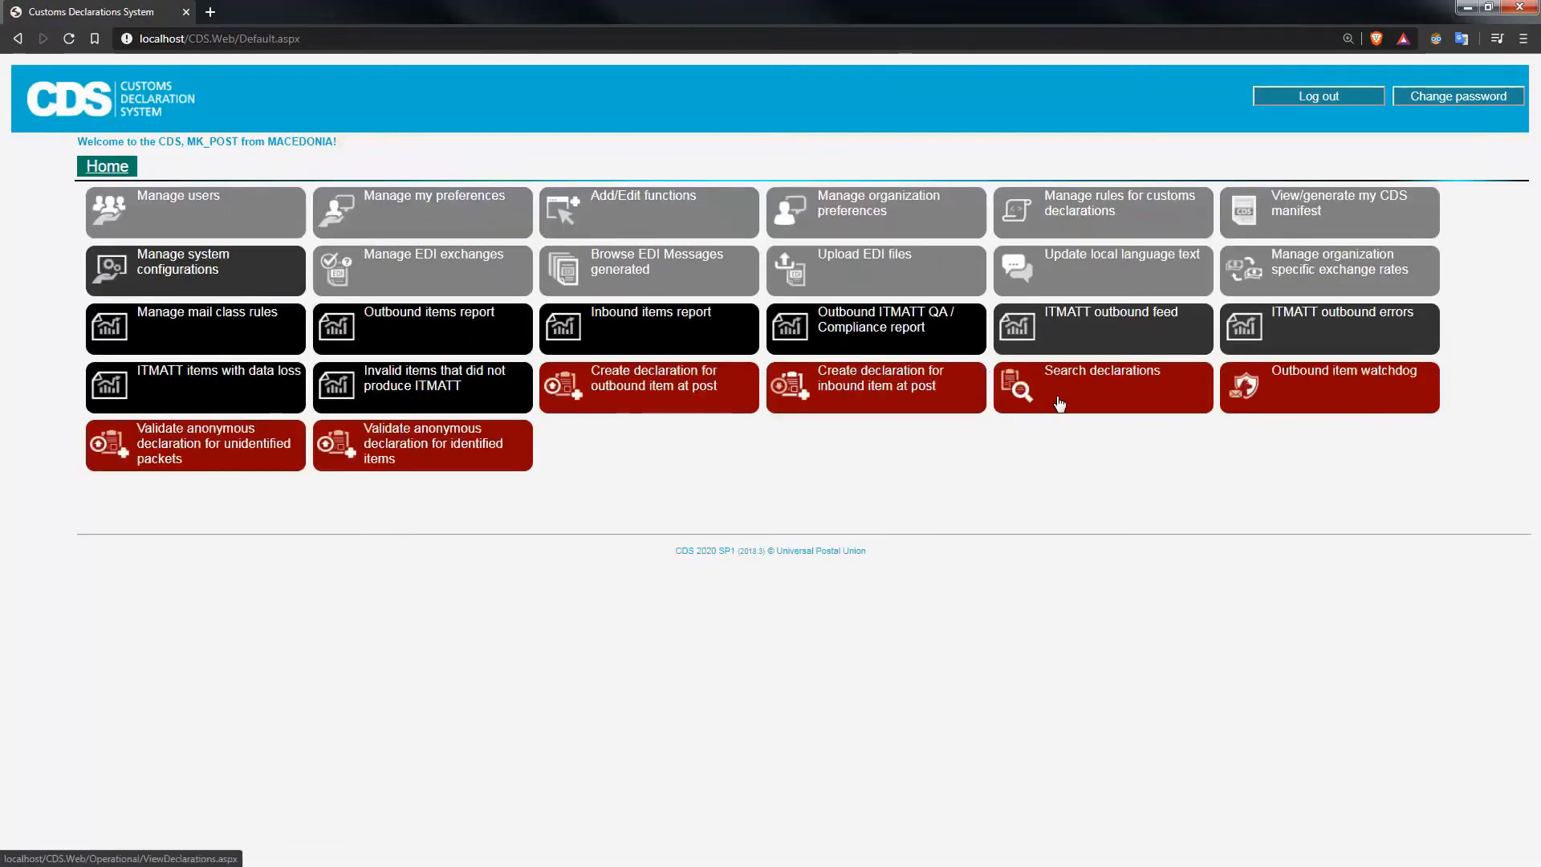
click(1101, 384)
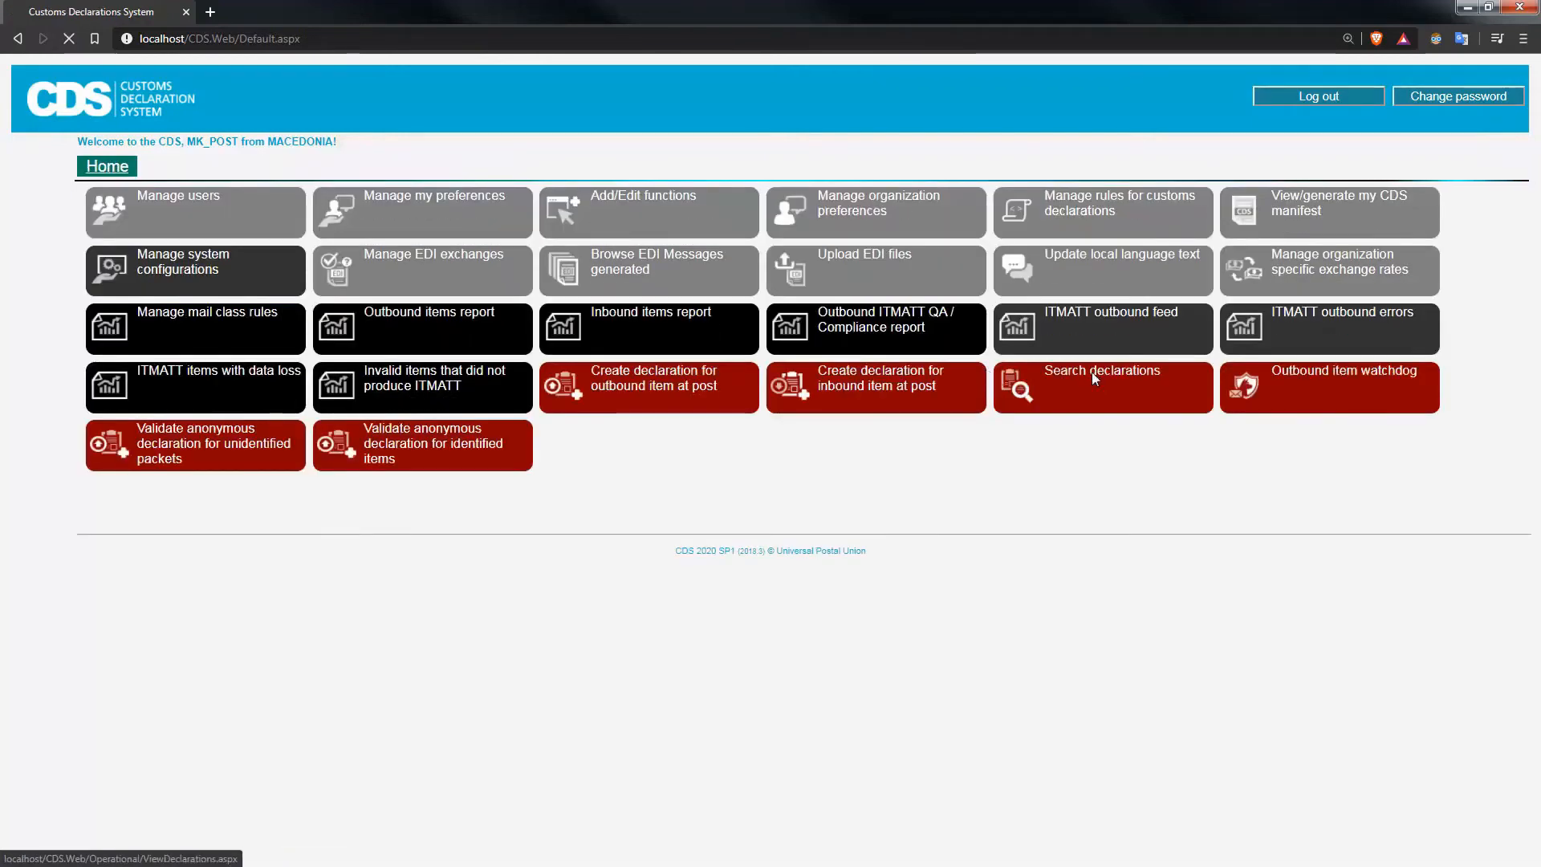
click(1100, 377)
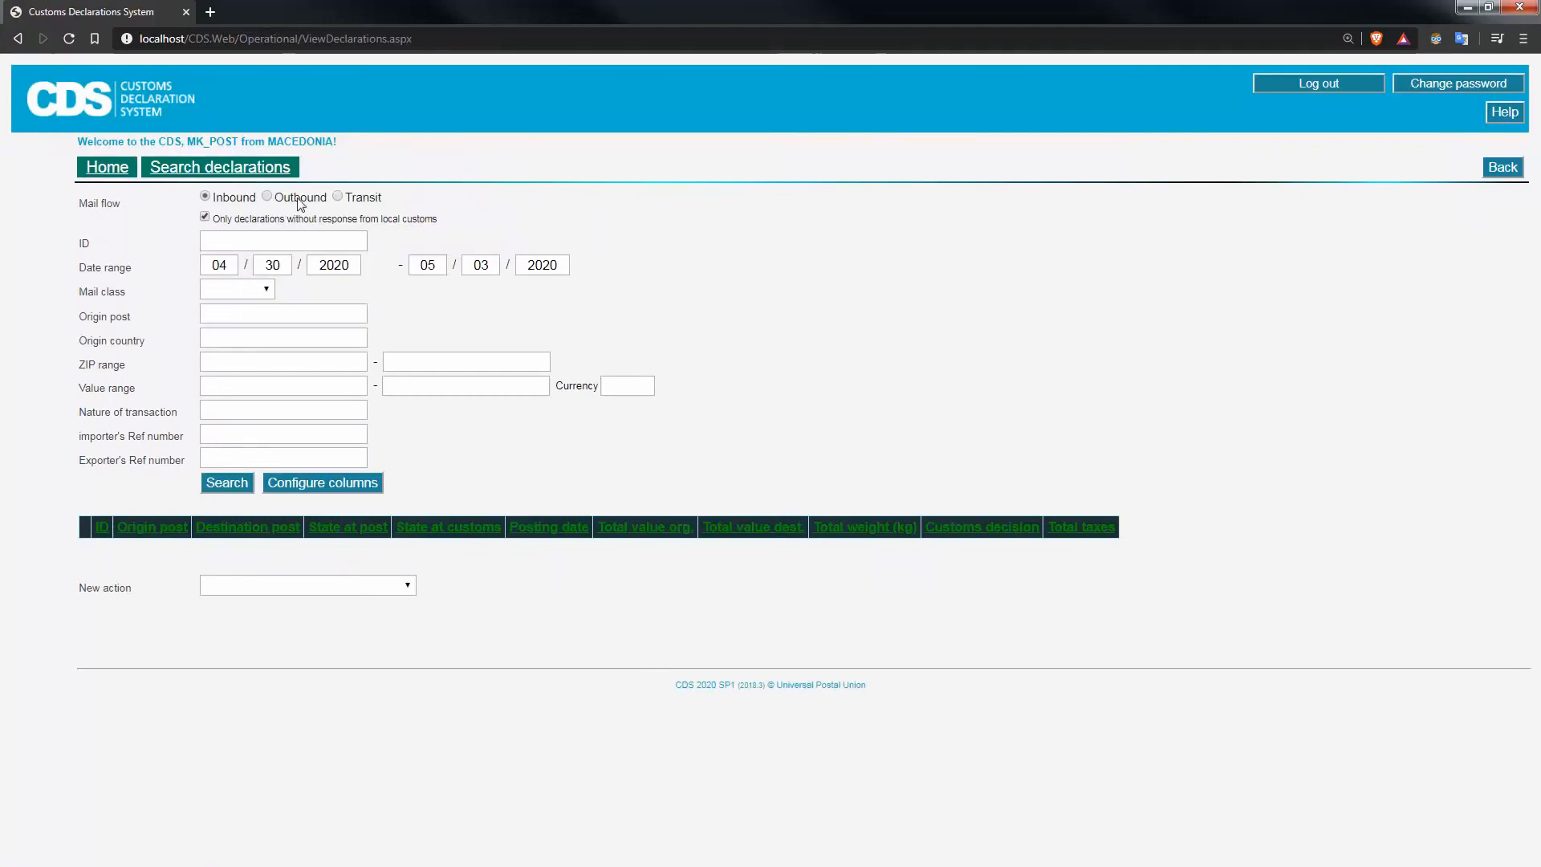
click(266, 196)
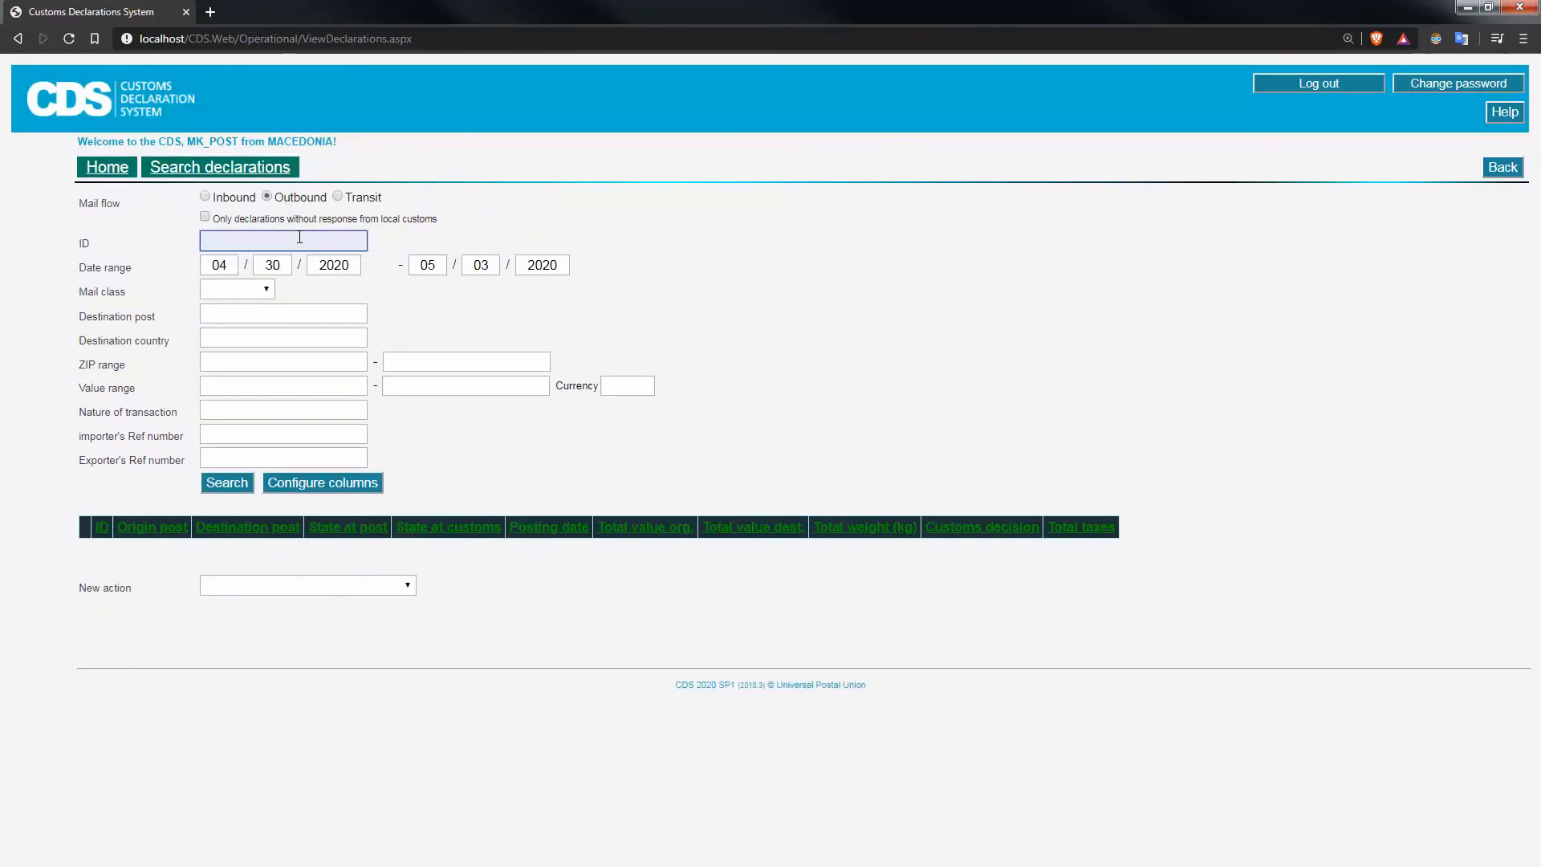
text(RR03052001XMK)
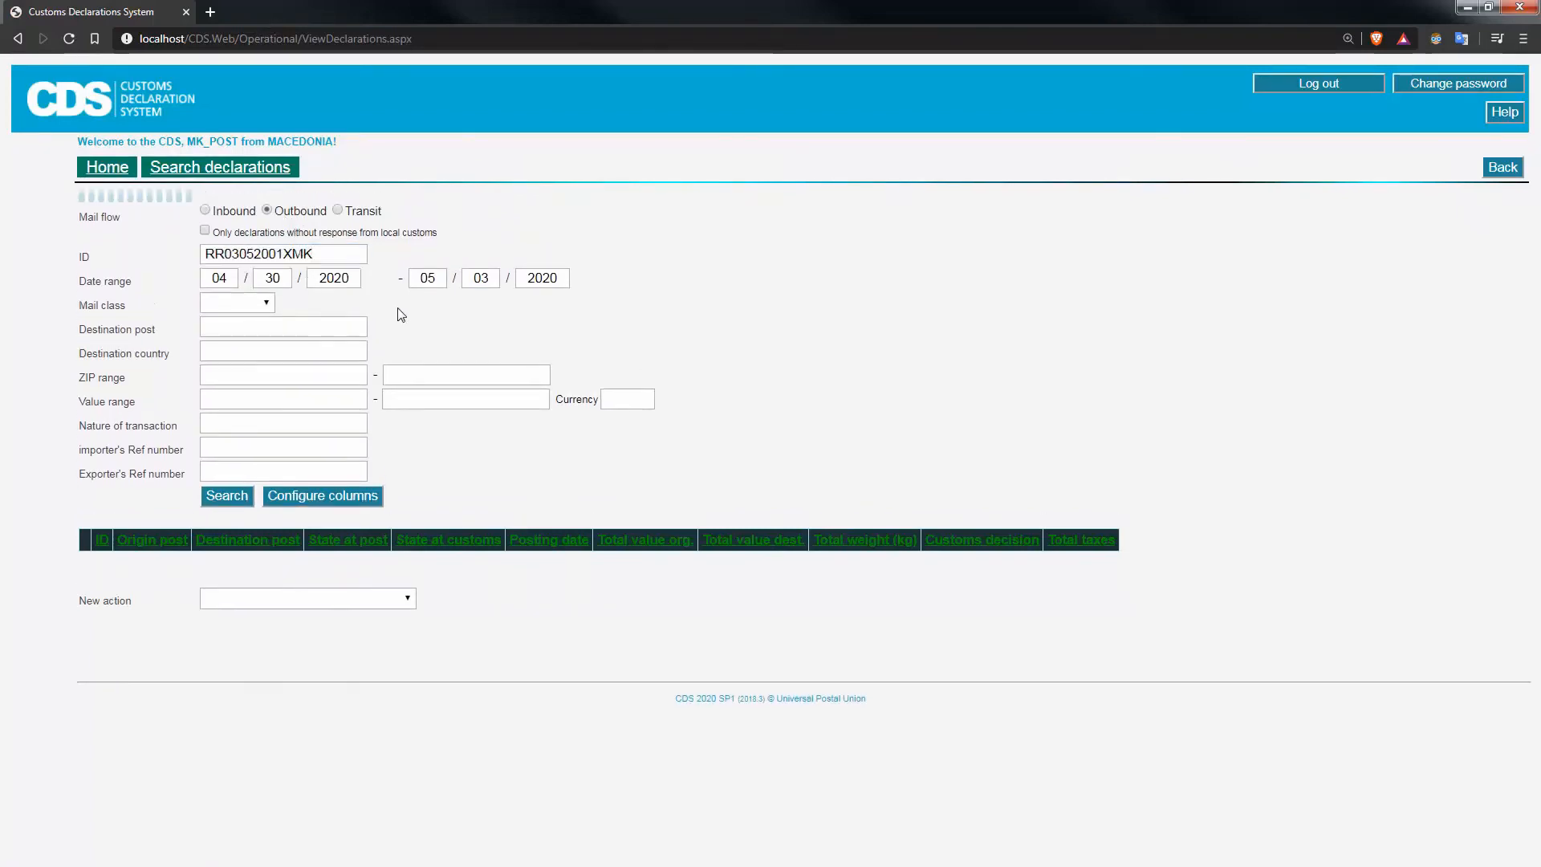
click(228, 495)
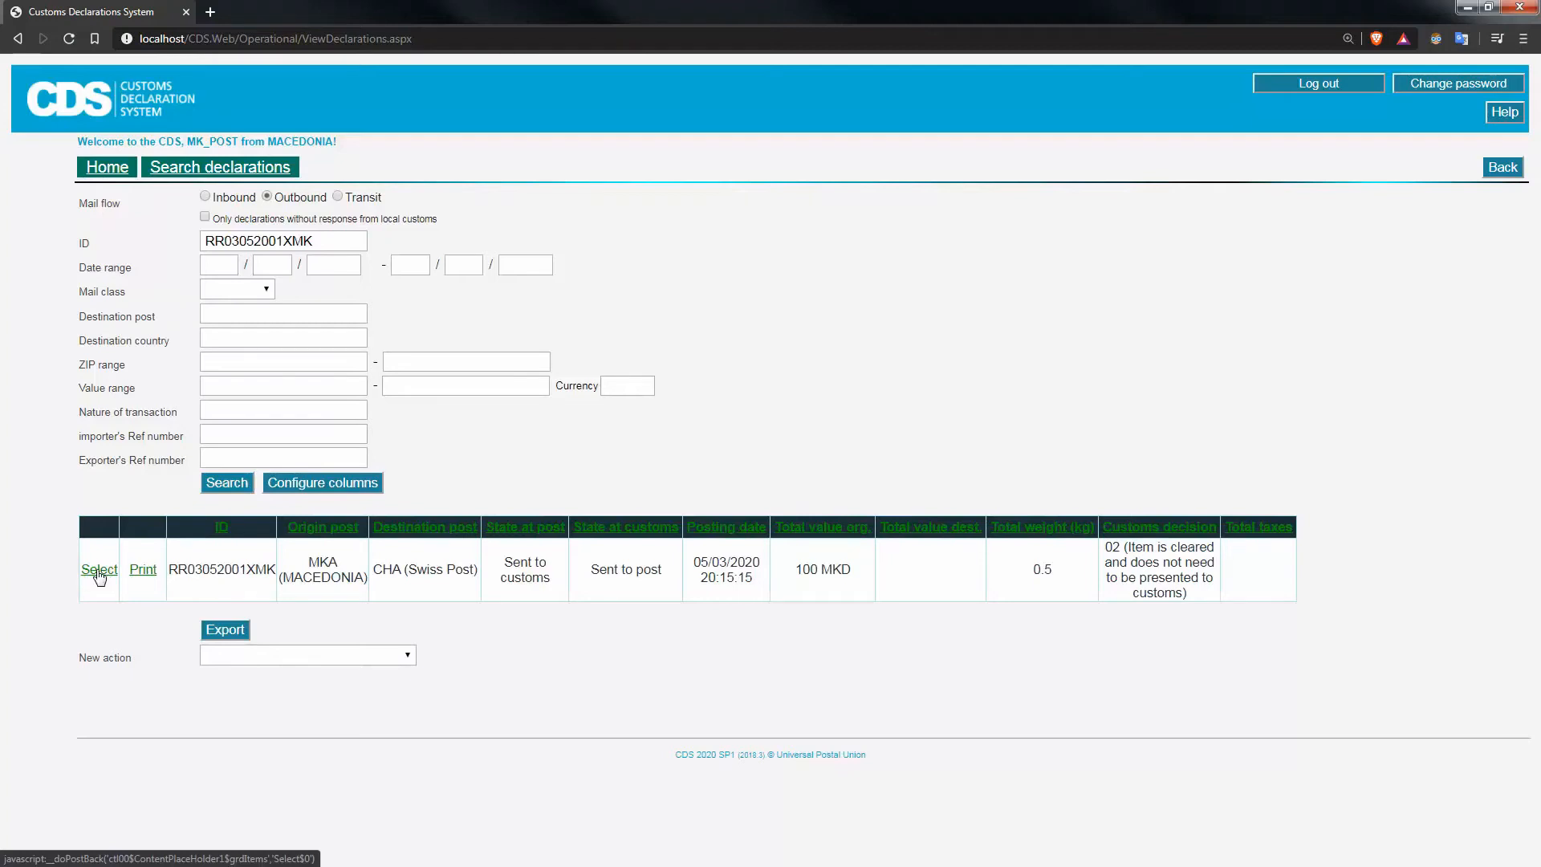
click(98, 569)
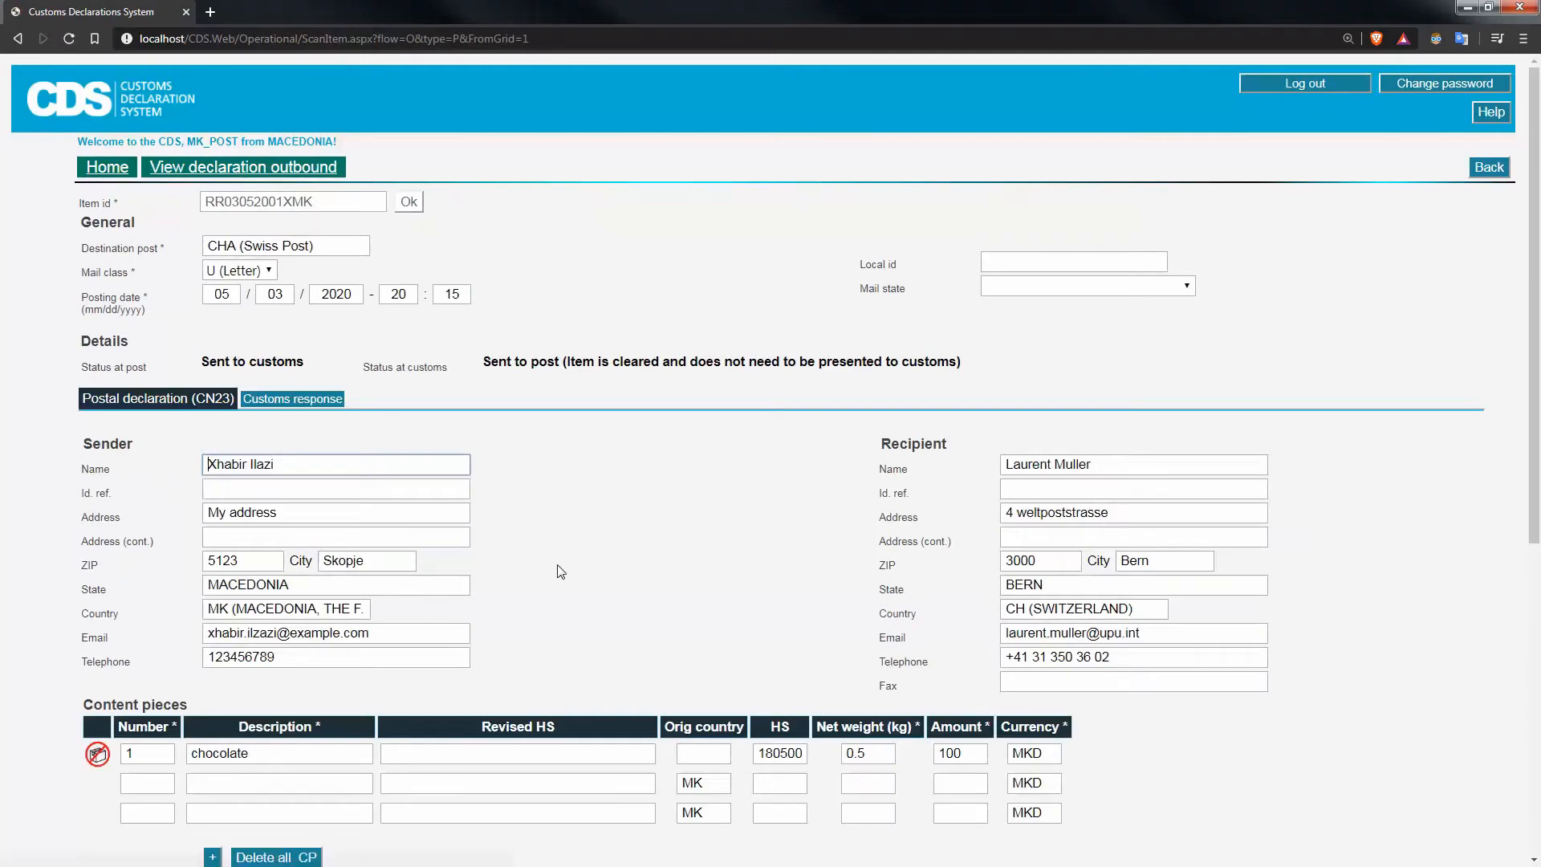
scroll(down, 3)
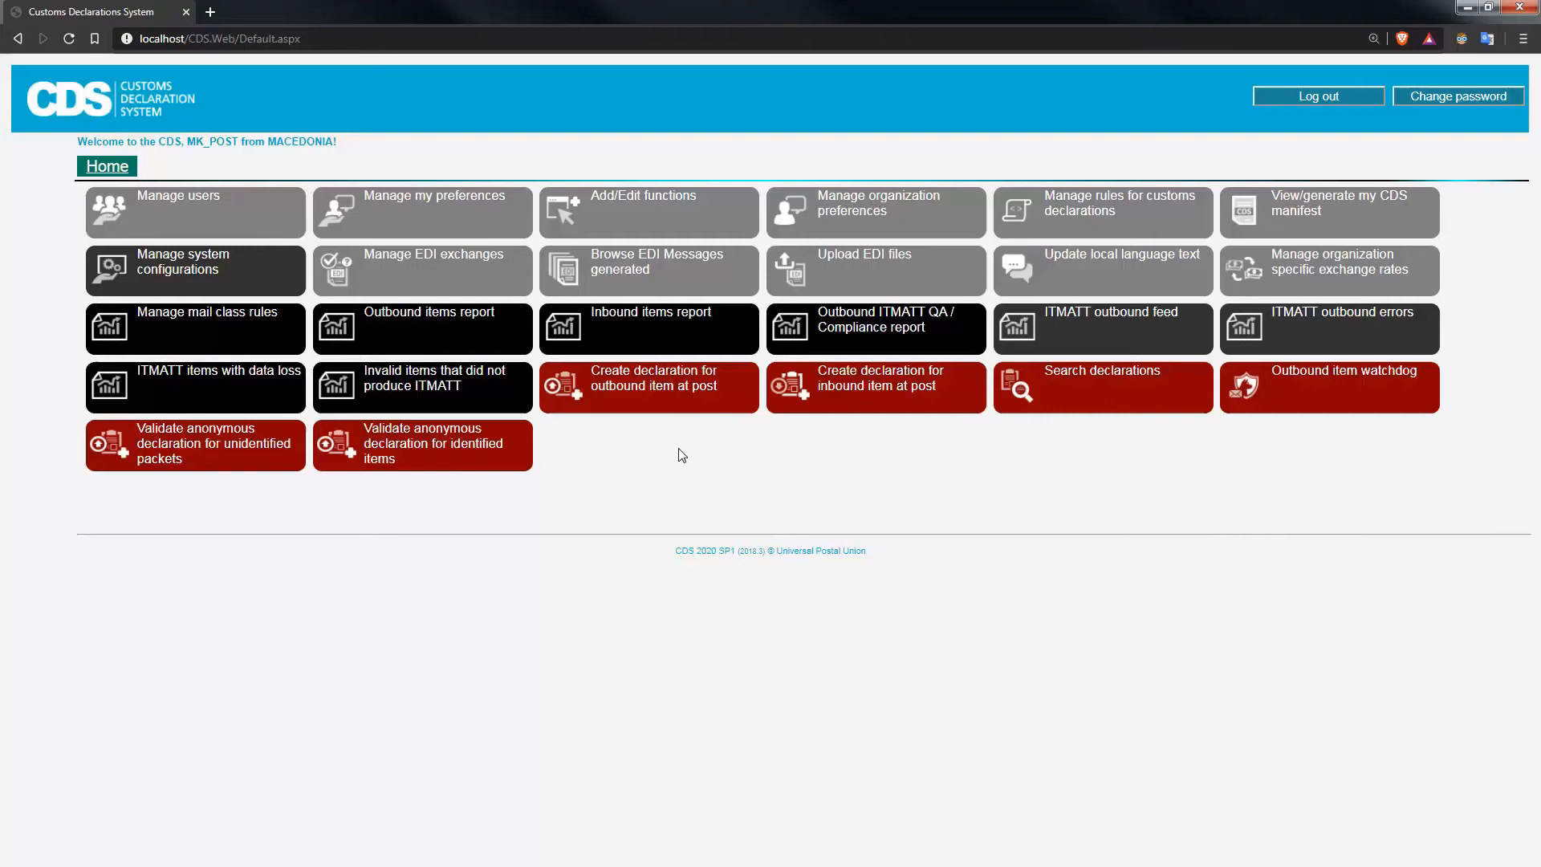
mouse_move(690, 403)
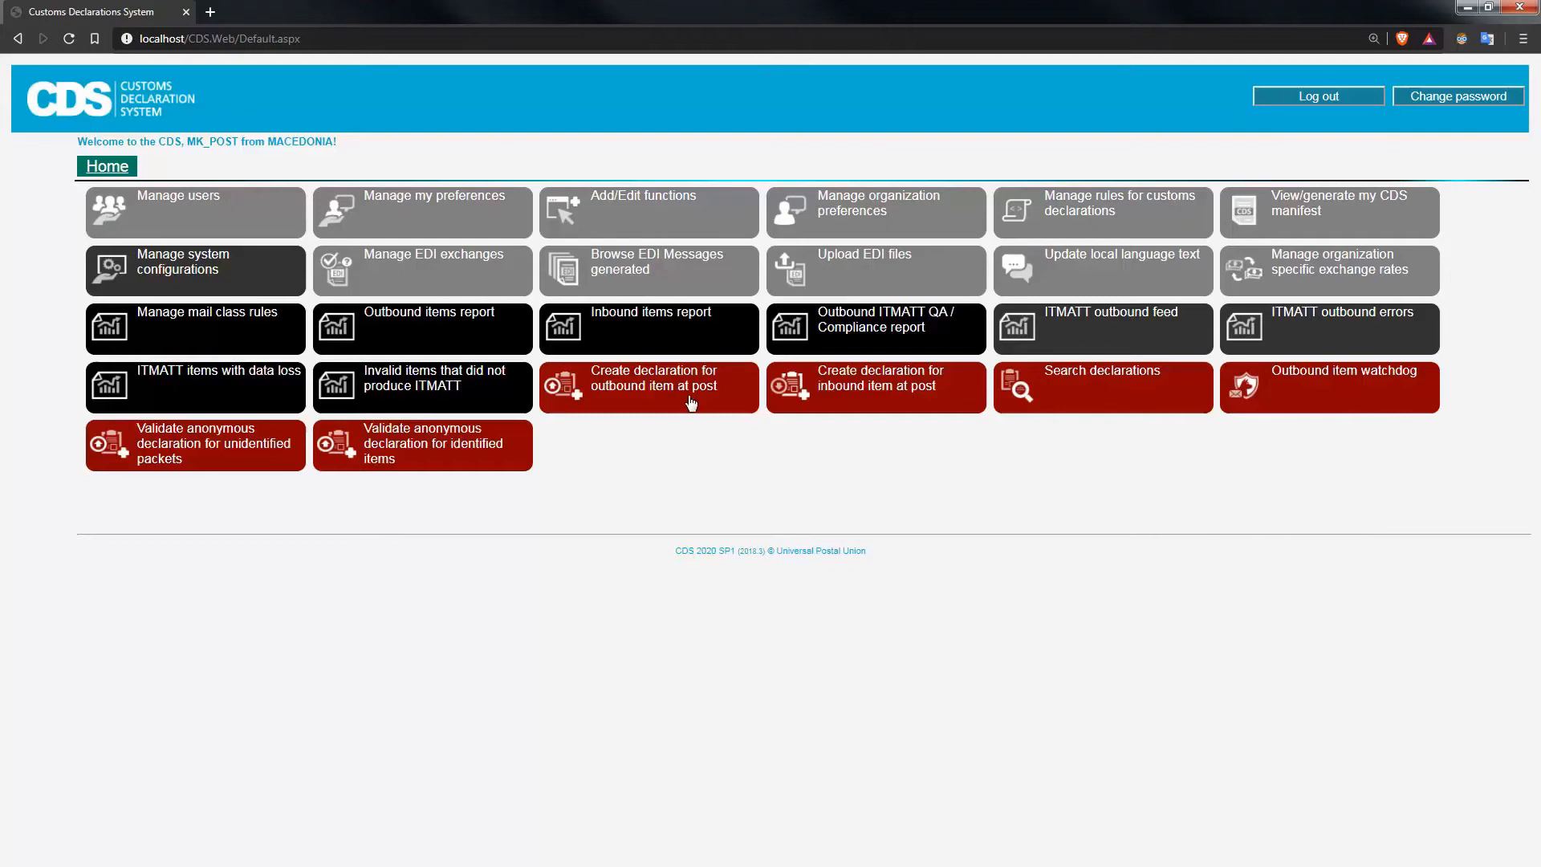
Step: Create a declaration for outbound item RR03051002XMK, opening a blank form
click(648, 386)
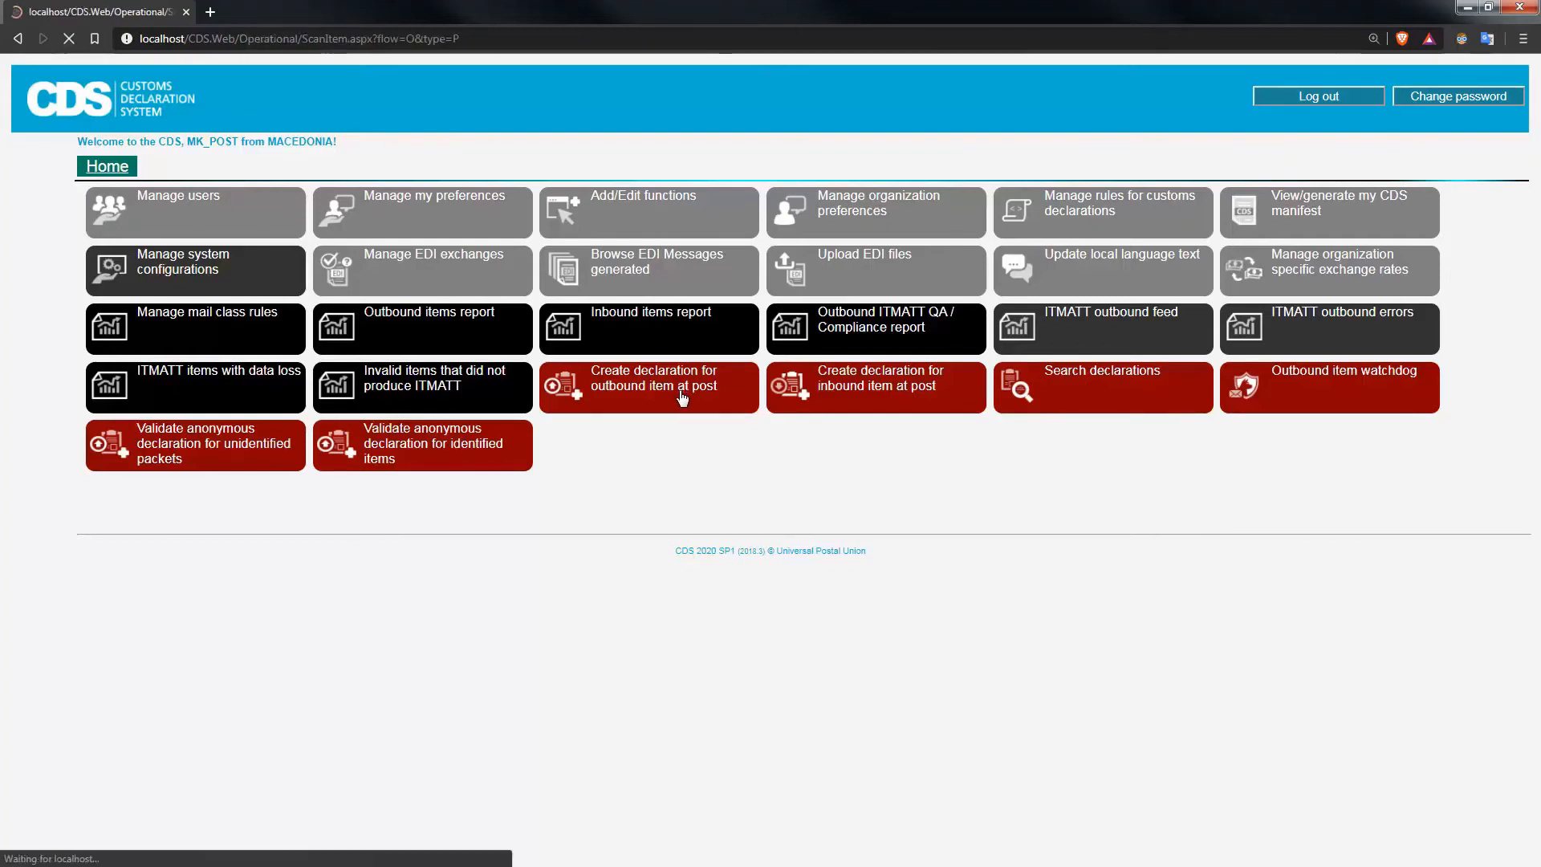
click(648, 386)
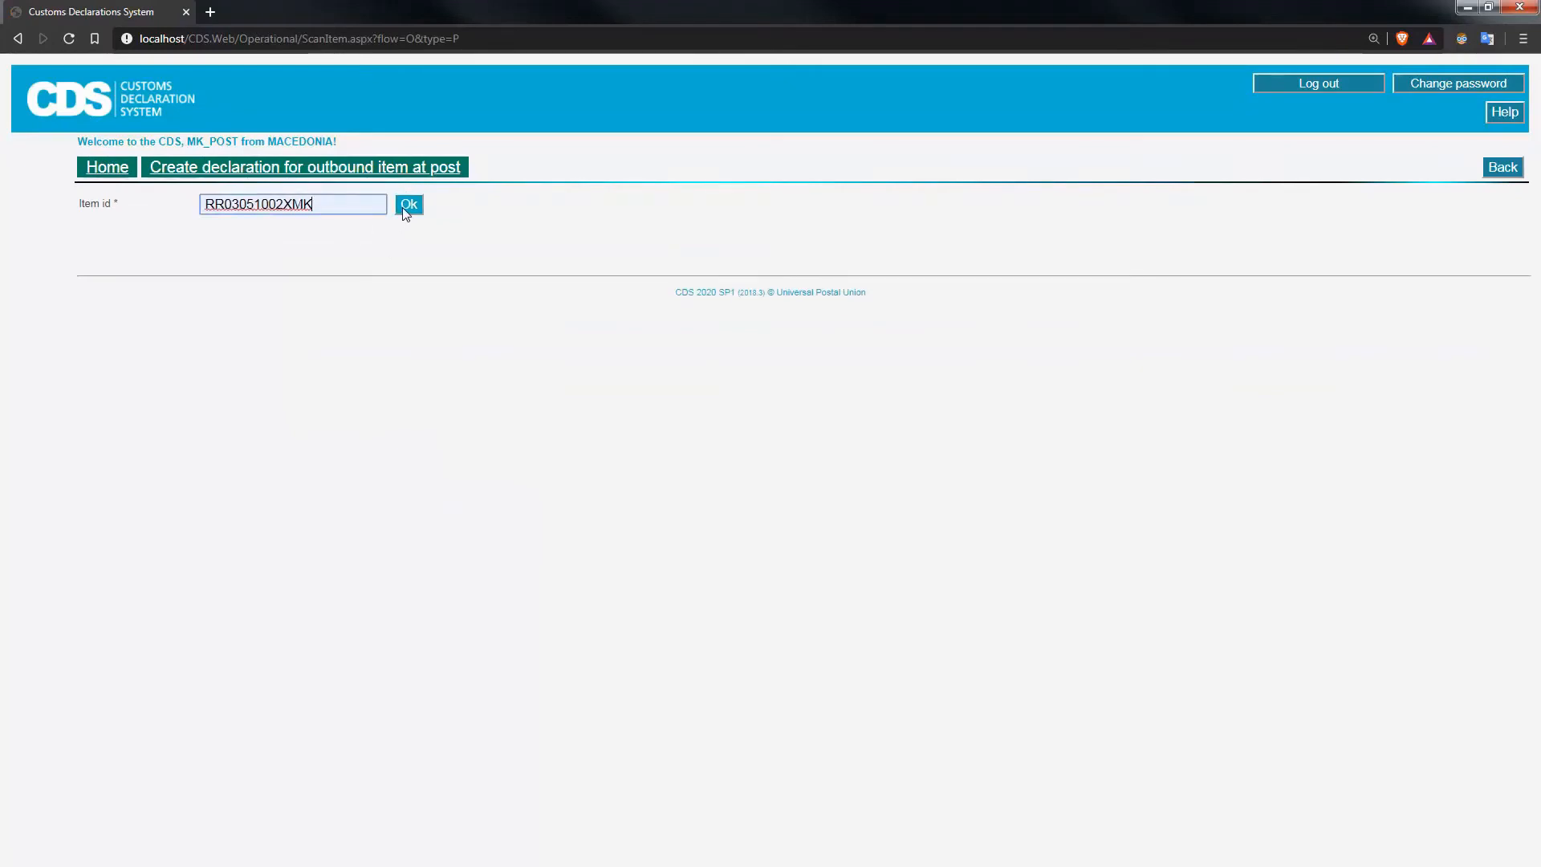
click(408, 203)
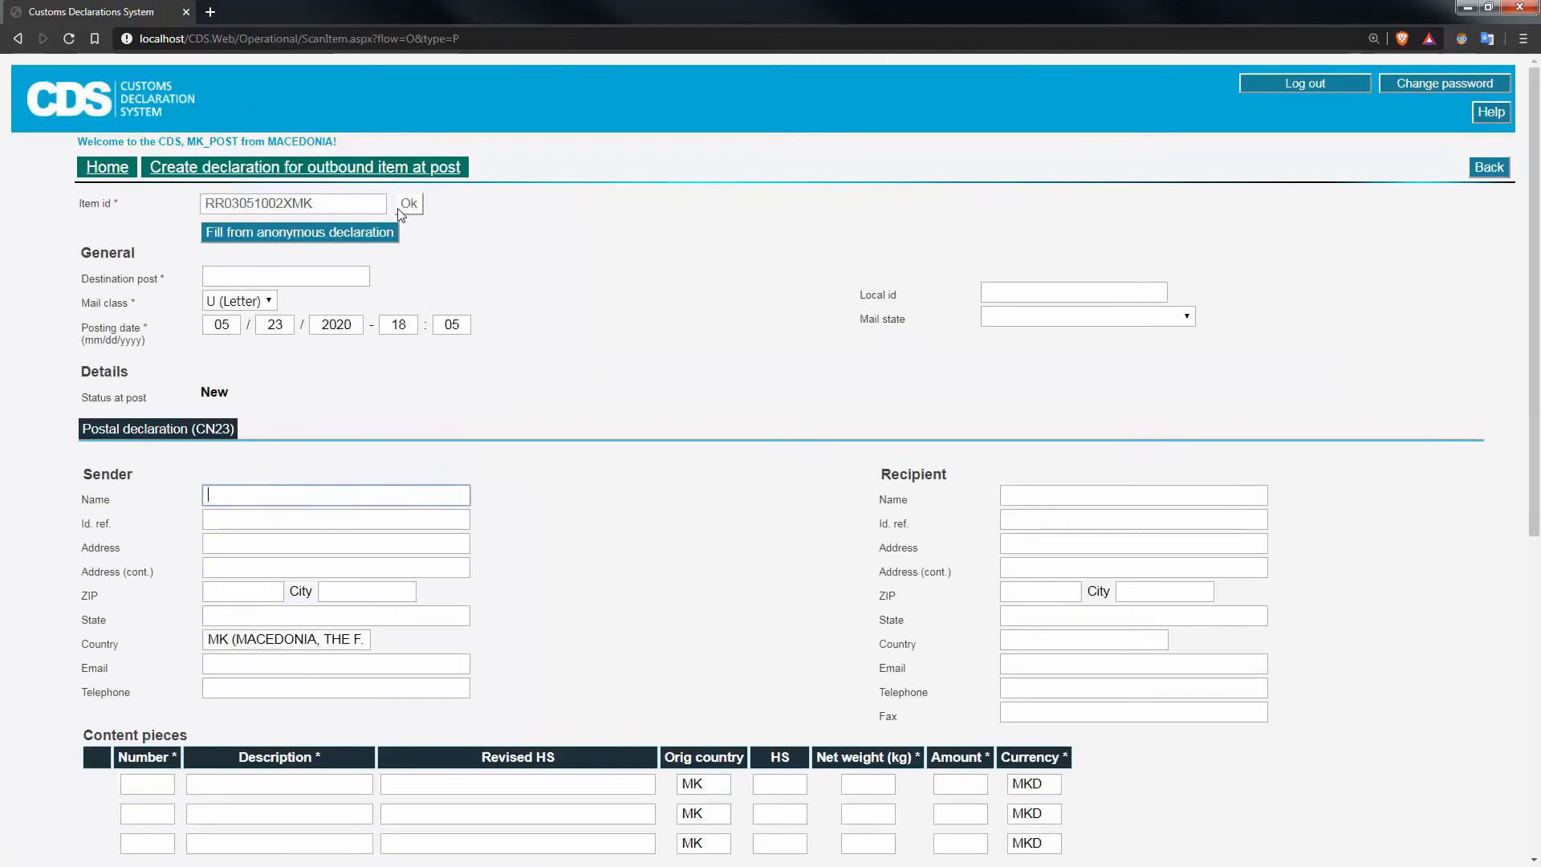
Step: Fill the declaration form from anonymous declaration 130MK
click(299, 232)
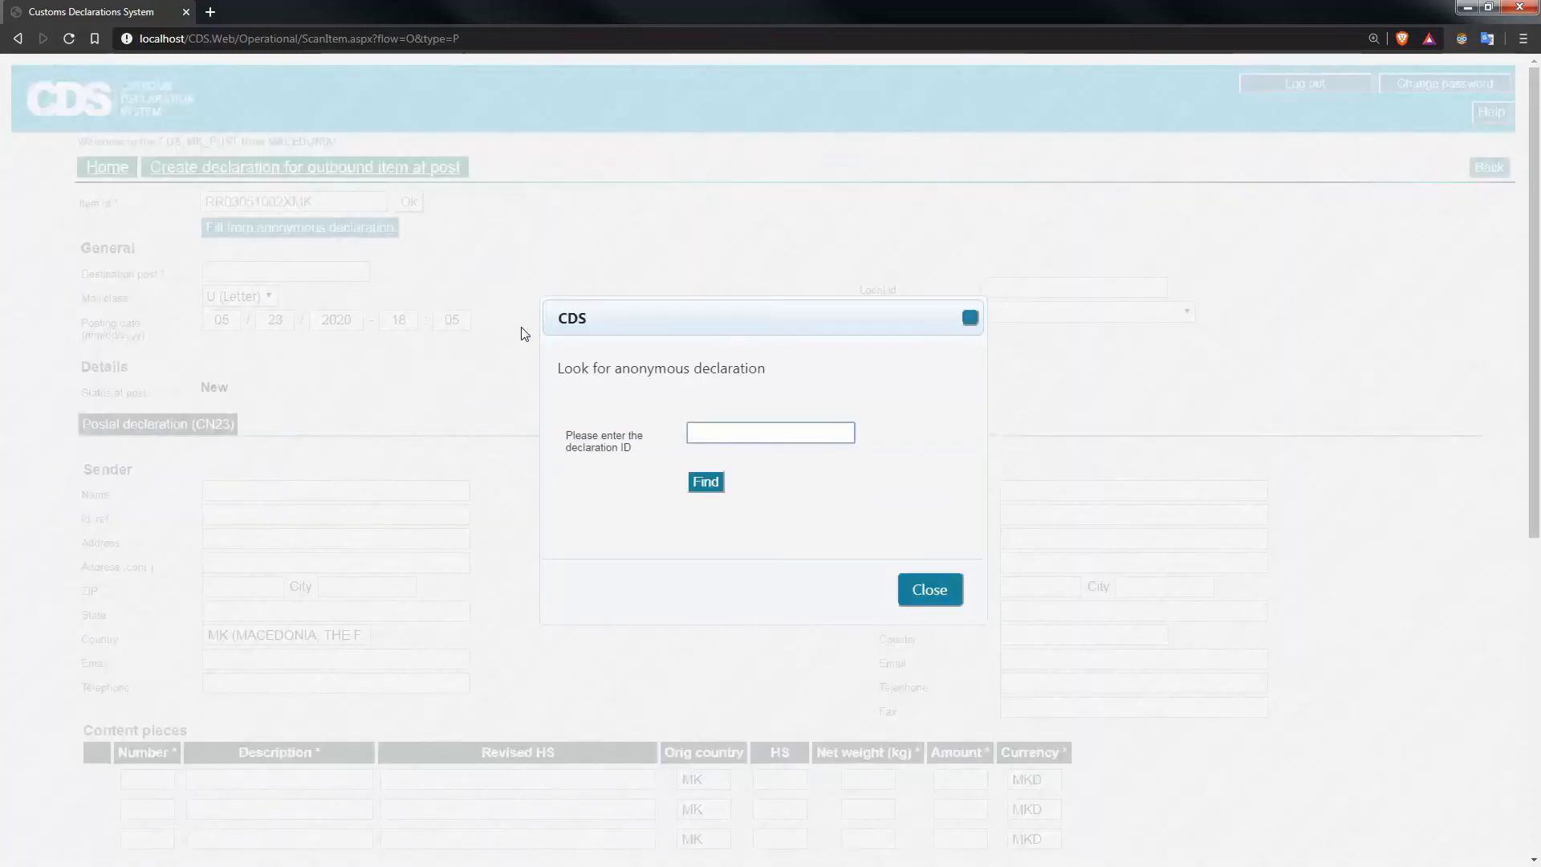
text(130MK)
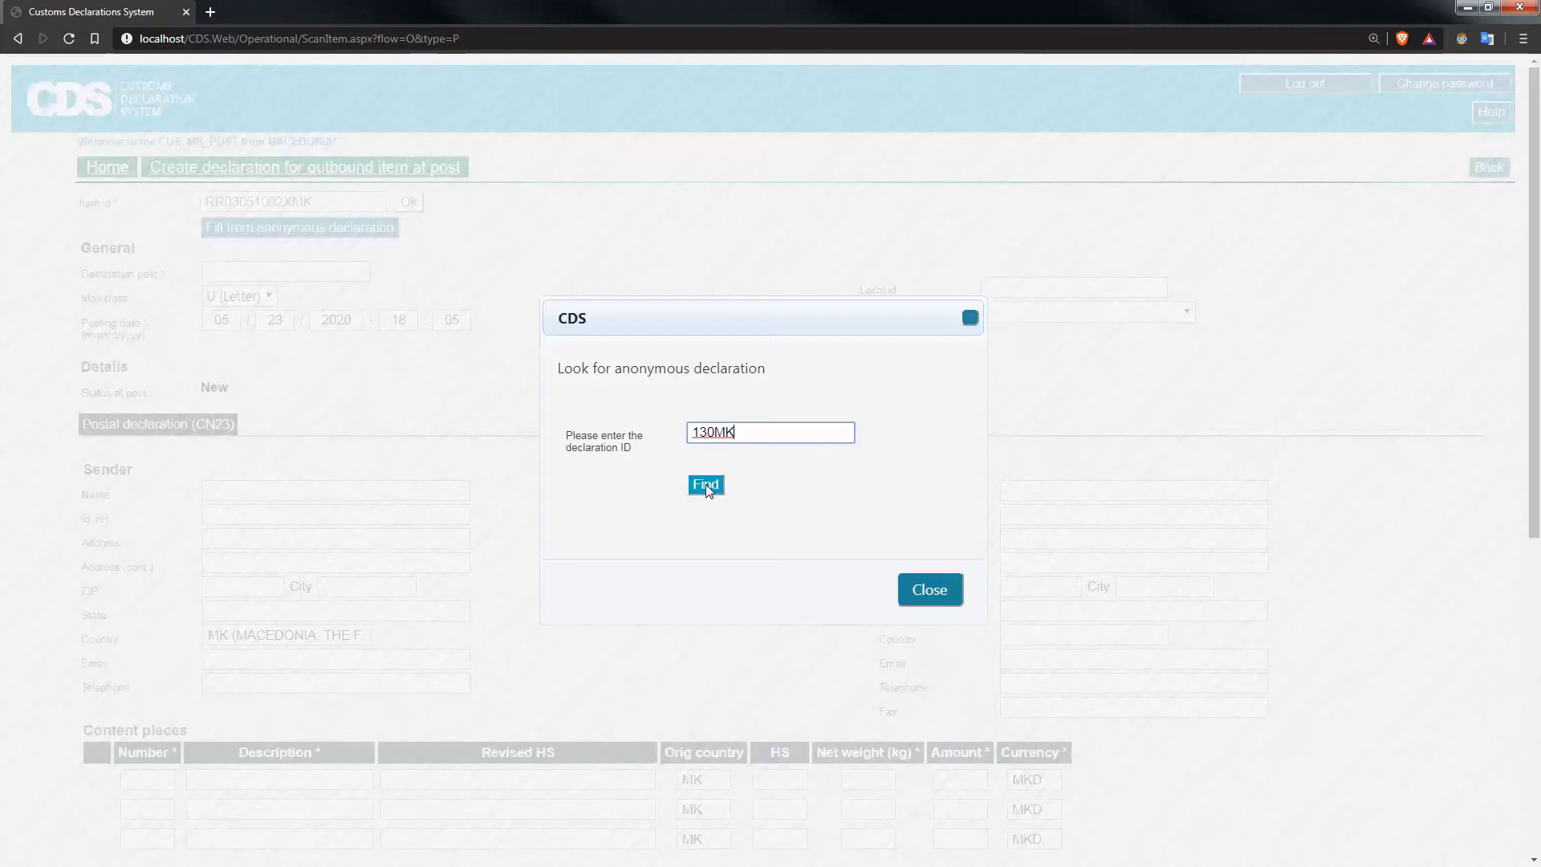
click(704, 485)
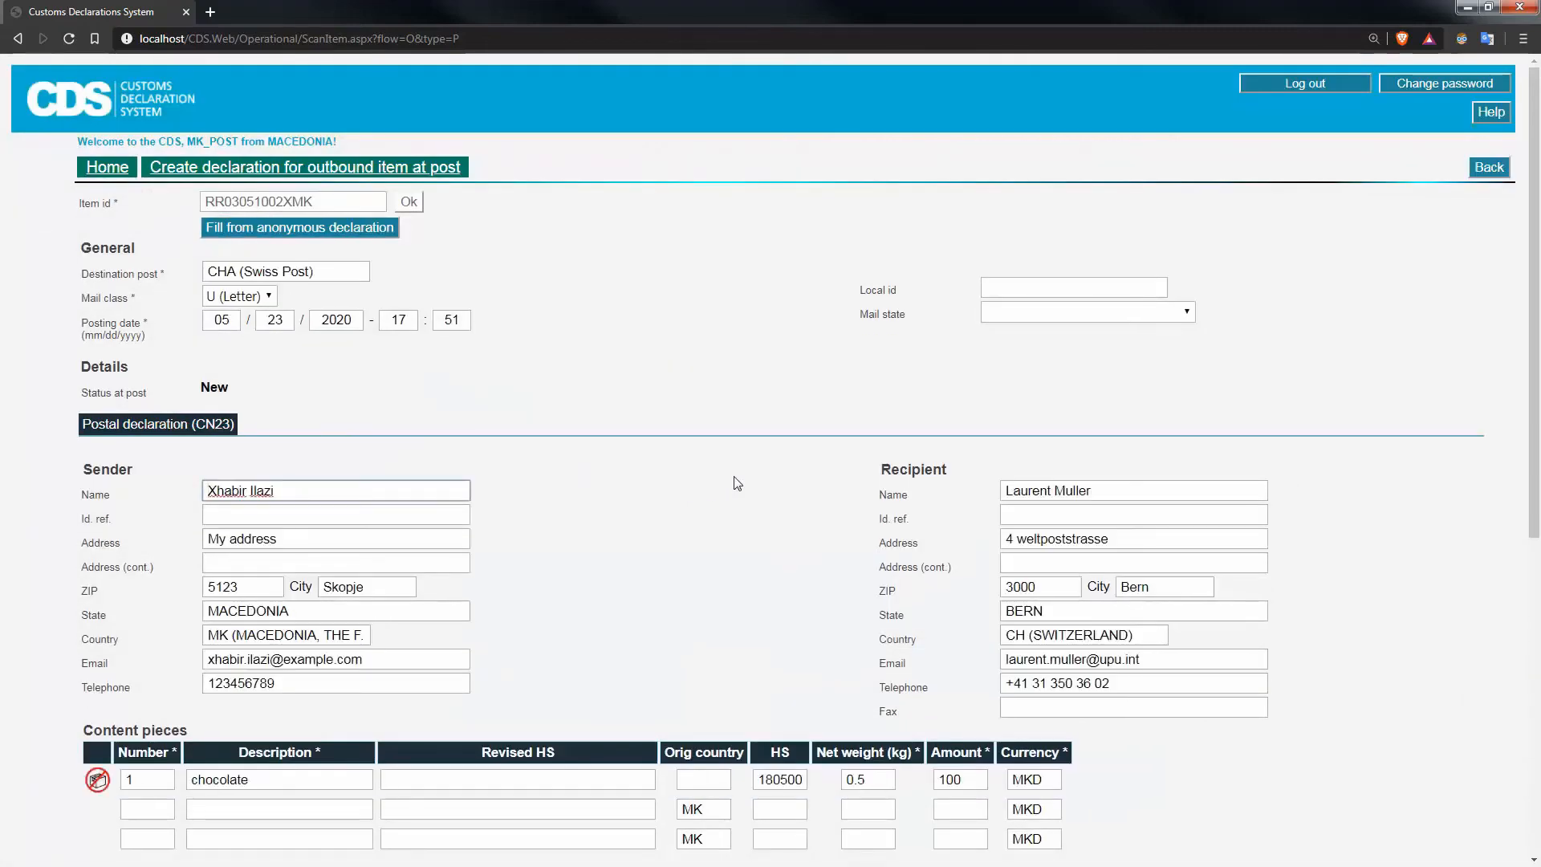
Step: Store the declaration with New action 2, Store final (automatic transfer)
scroll(down, 3)
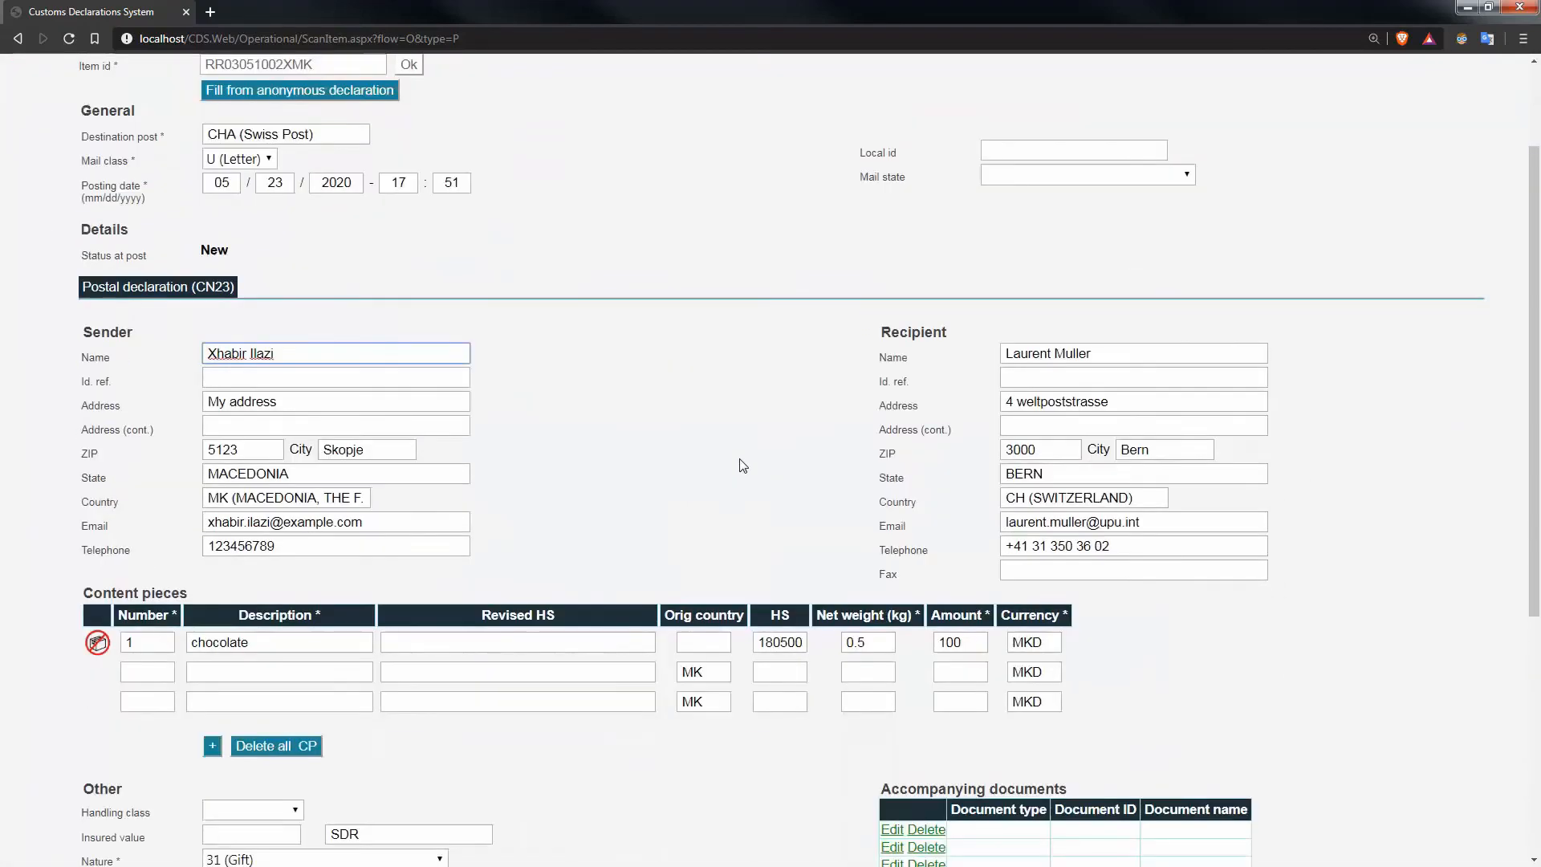
scroll(down, 3)
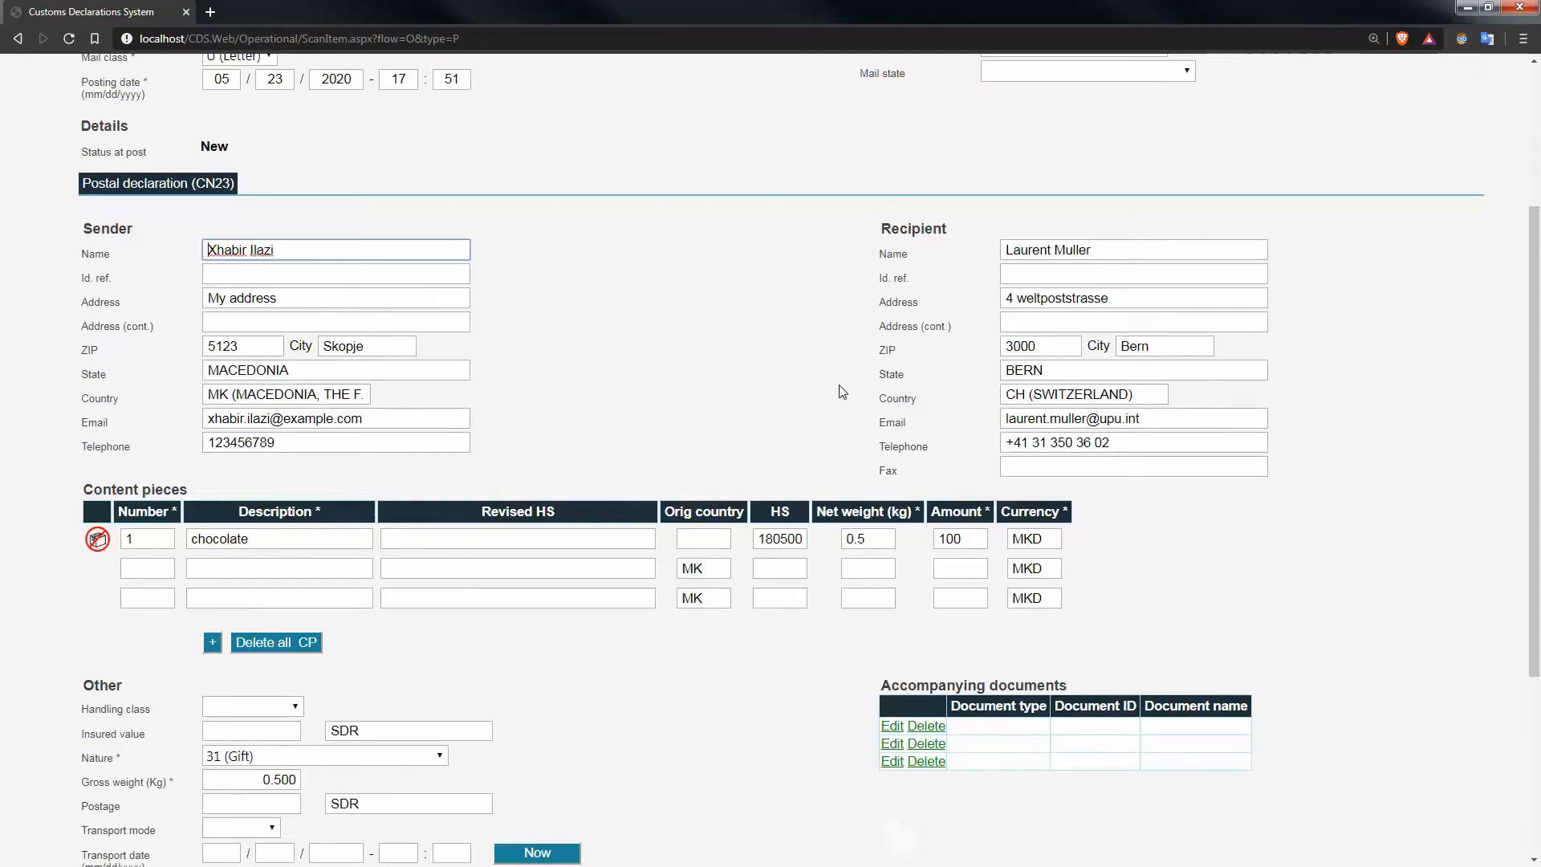
mouse_move(701, 410)
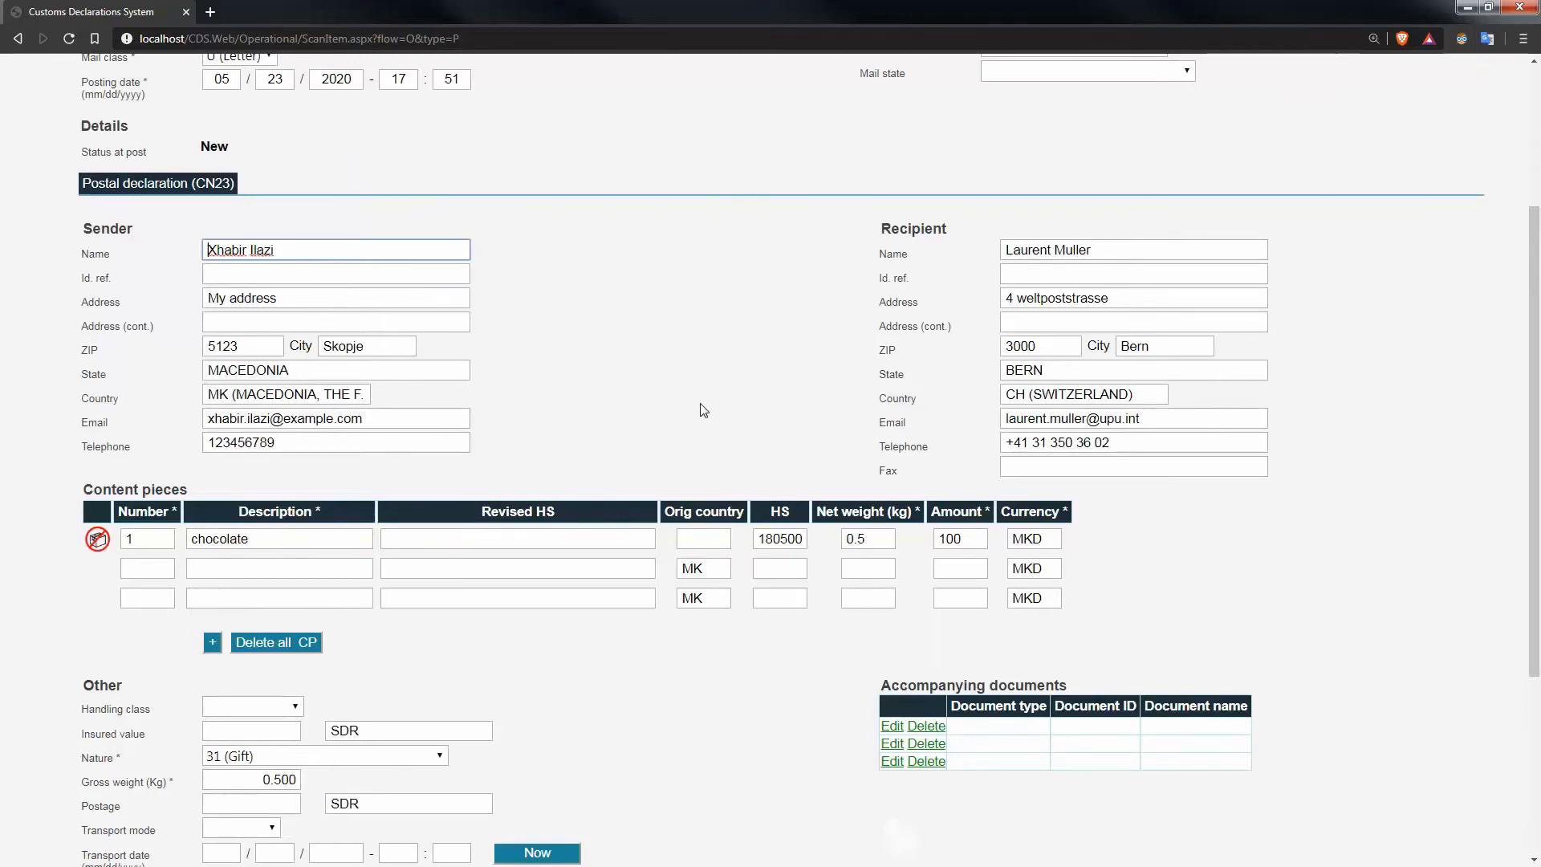
scroll(down, 3)
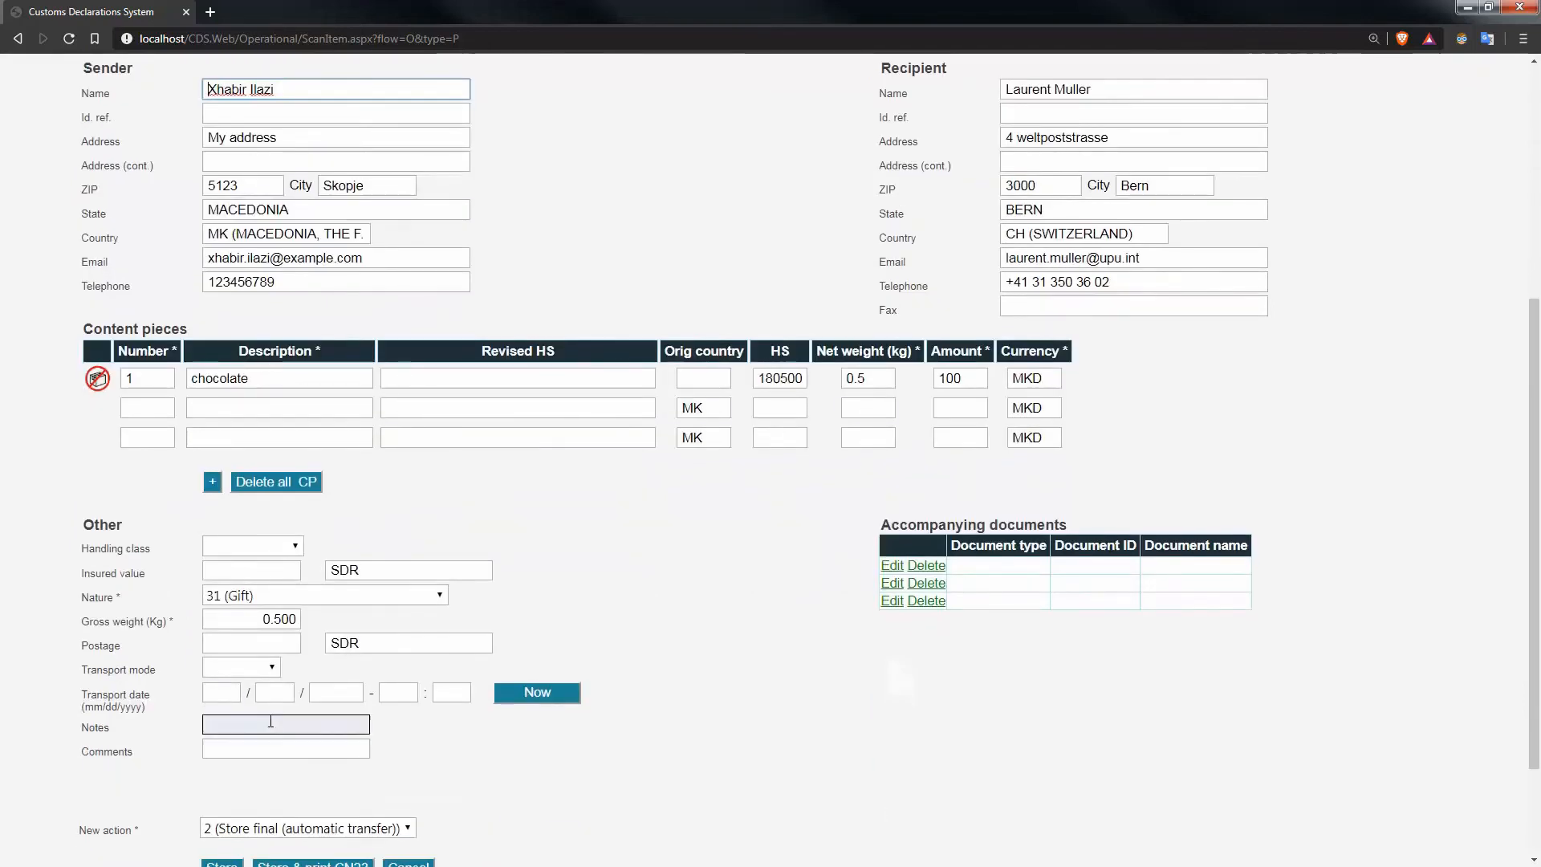
scroll(down, 3)
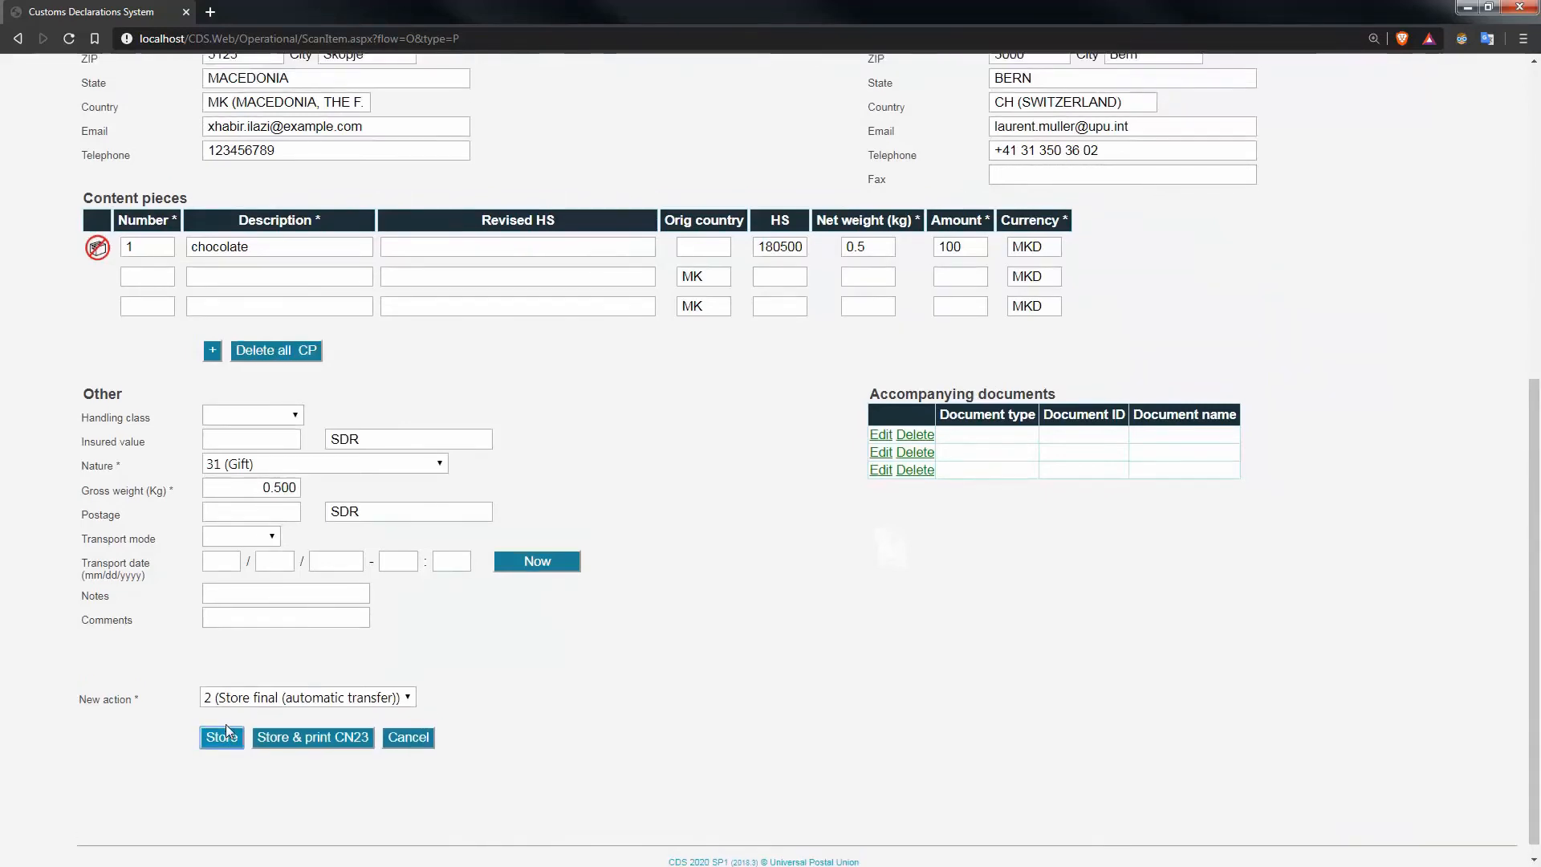
click(221, 737)
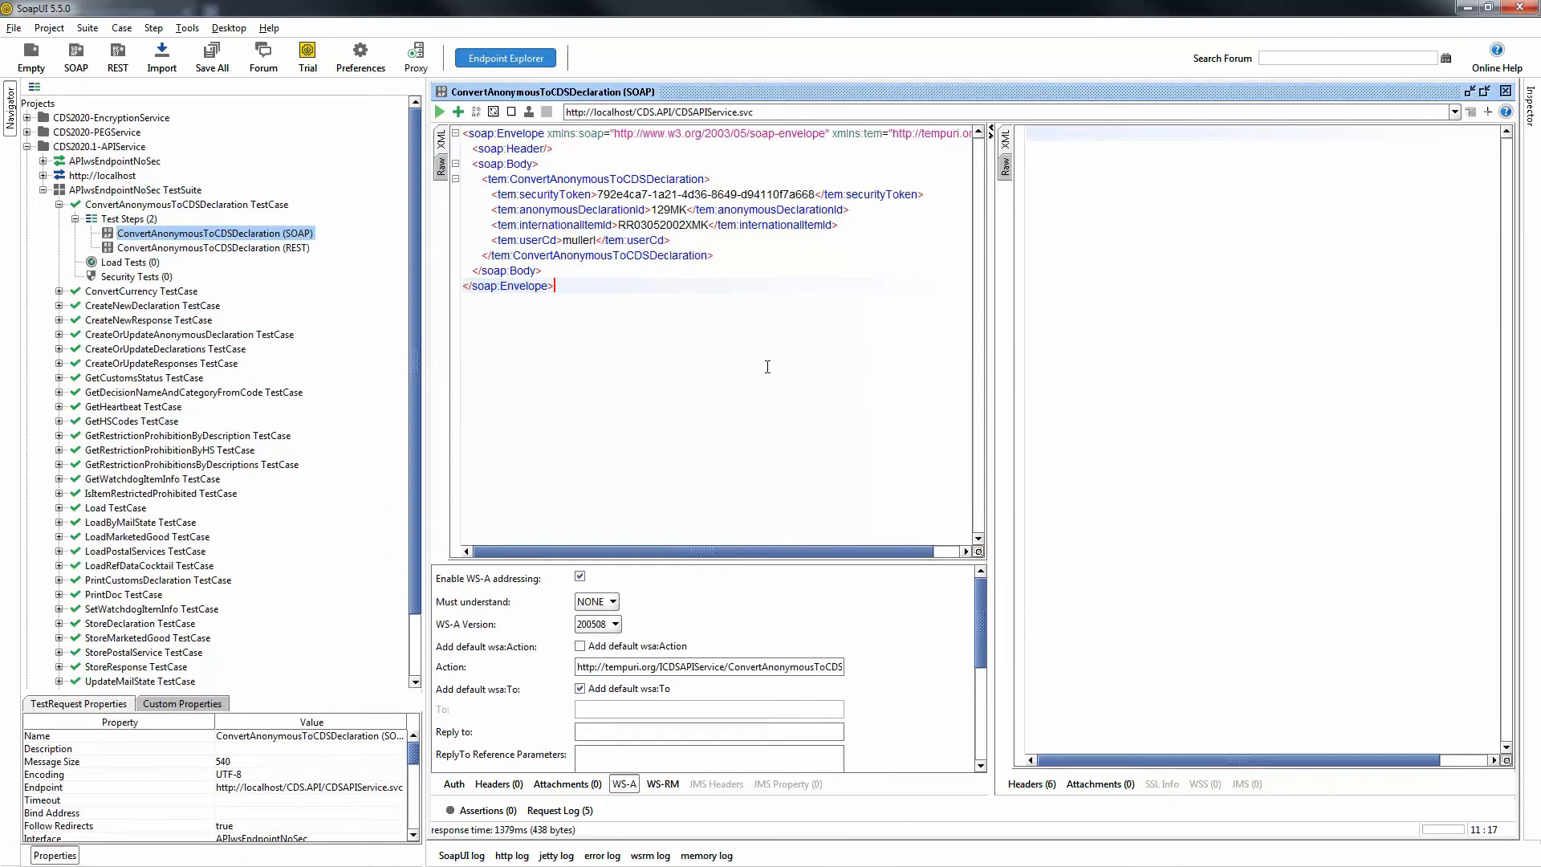
mouse_move(784, 359)
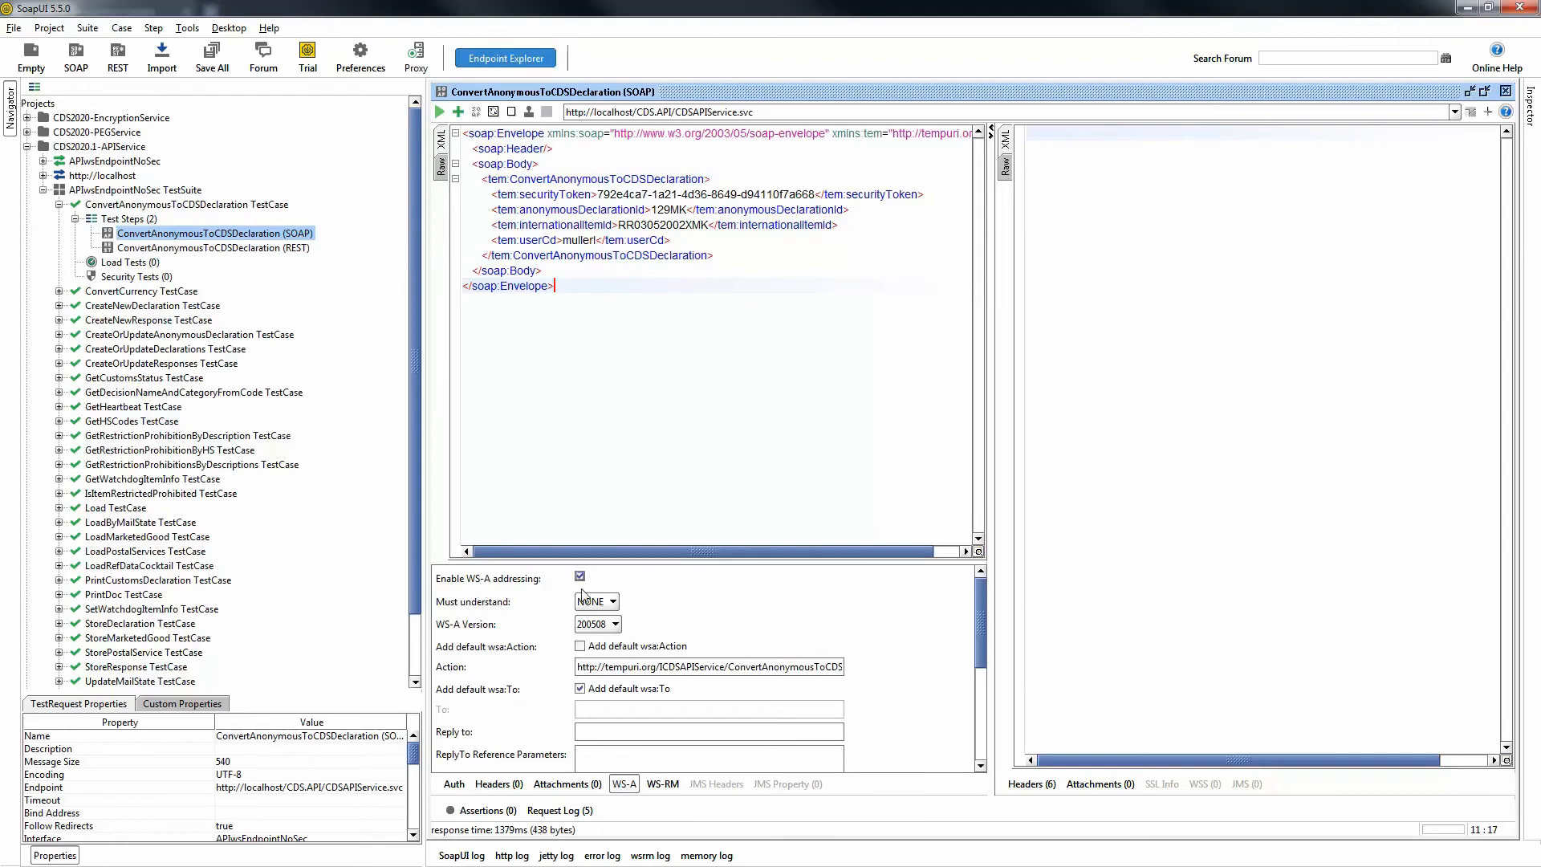
Step: Open the ConvertAnonymousToCDSDeclaration test step in the APIwsEndpointNoSec TestSuite
double_click(609, 194)
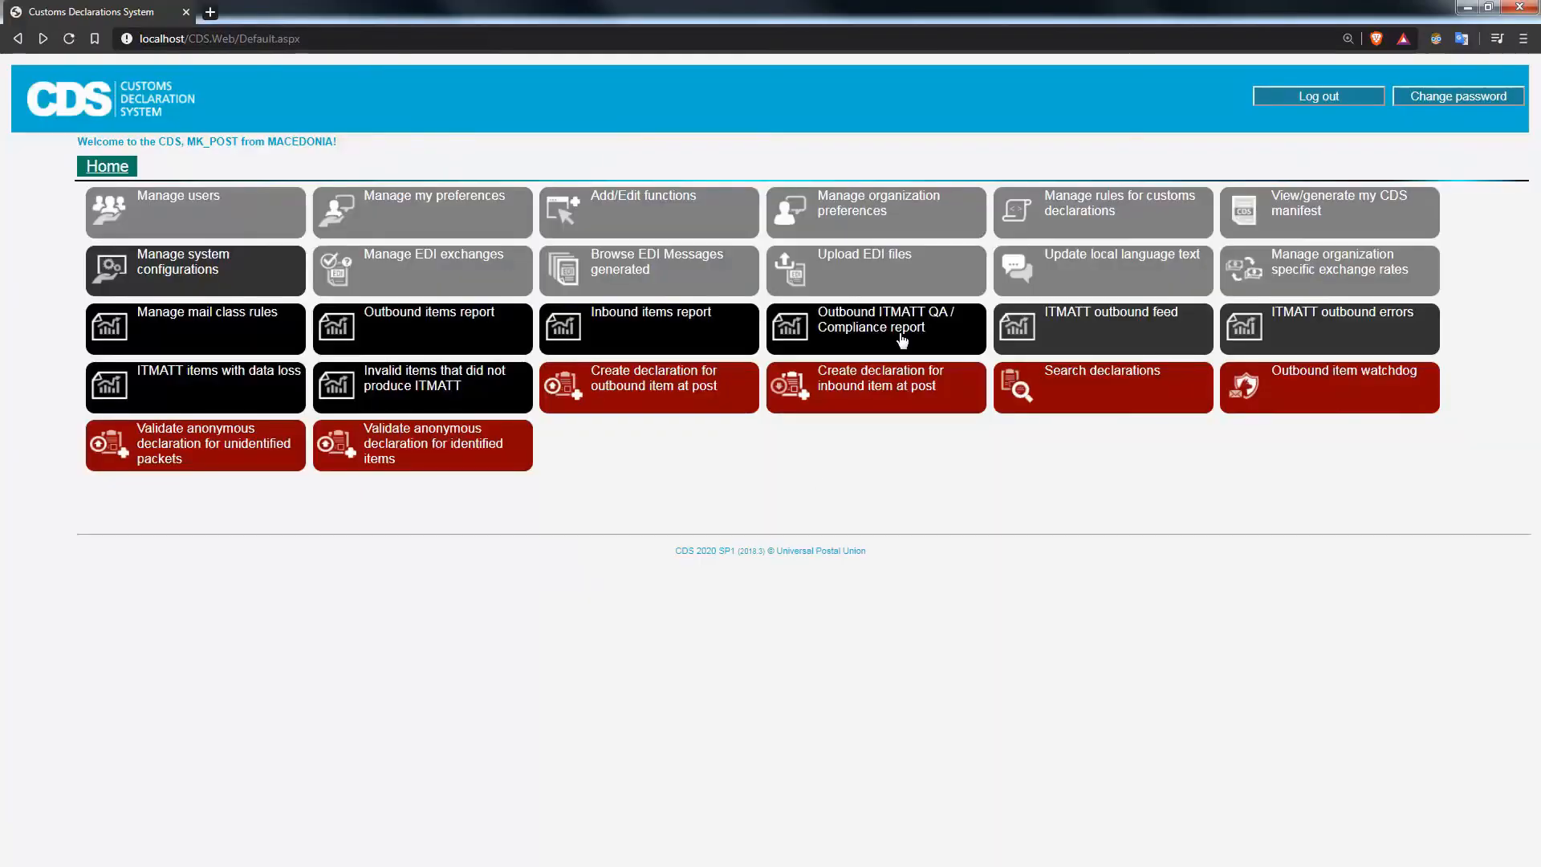
mouse_move(884, 207)
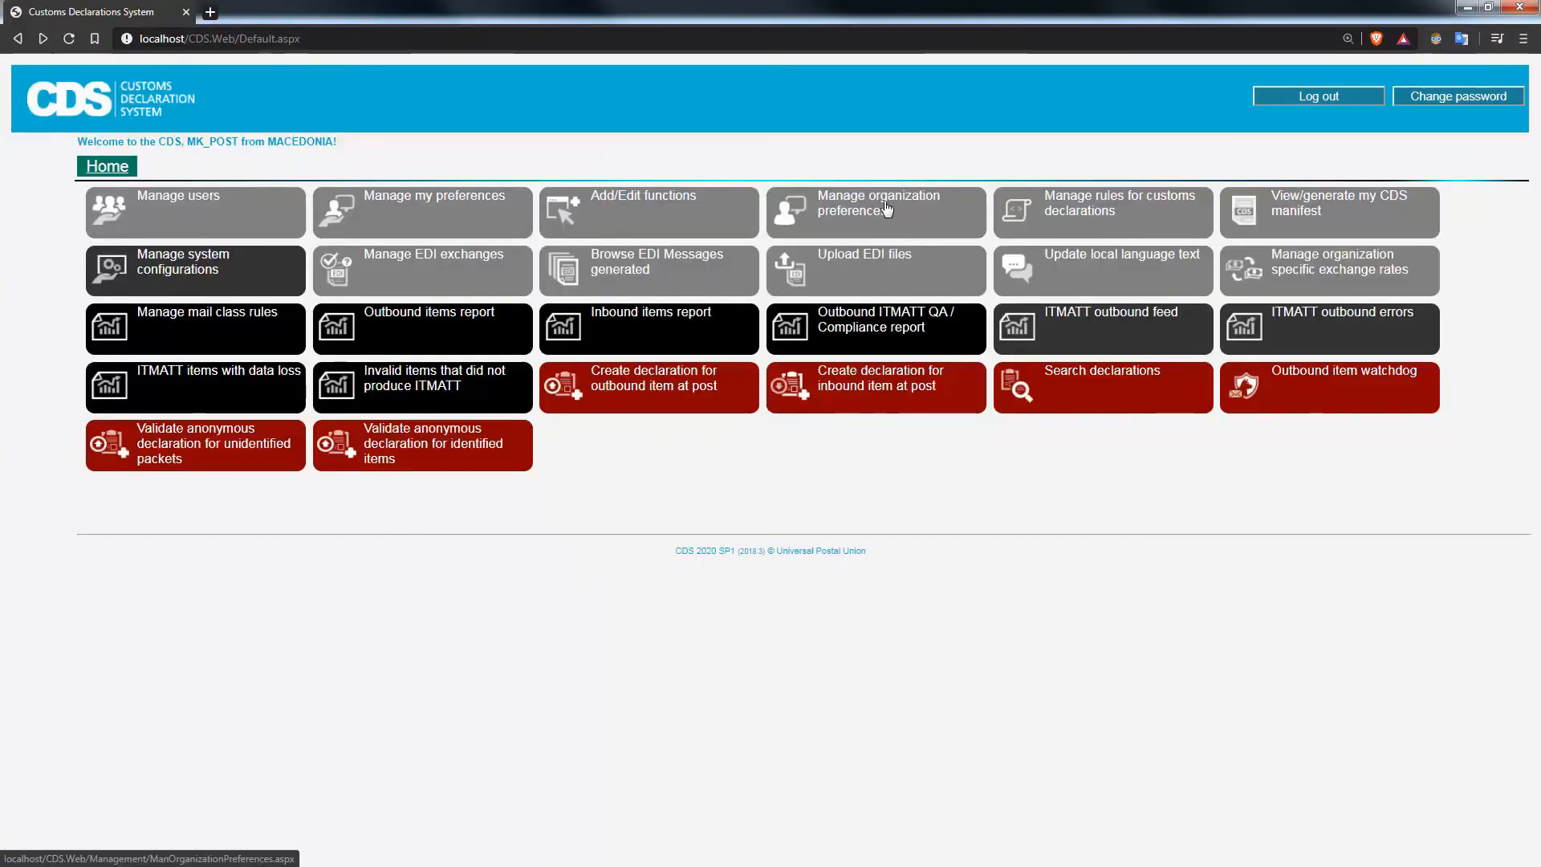
Step: Review the Security token field in Manage organization preferences
click(875, 202)
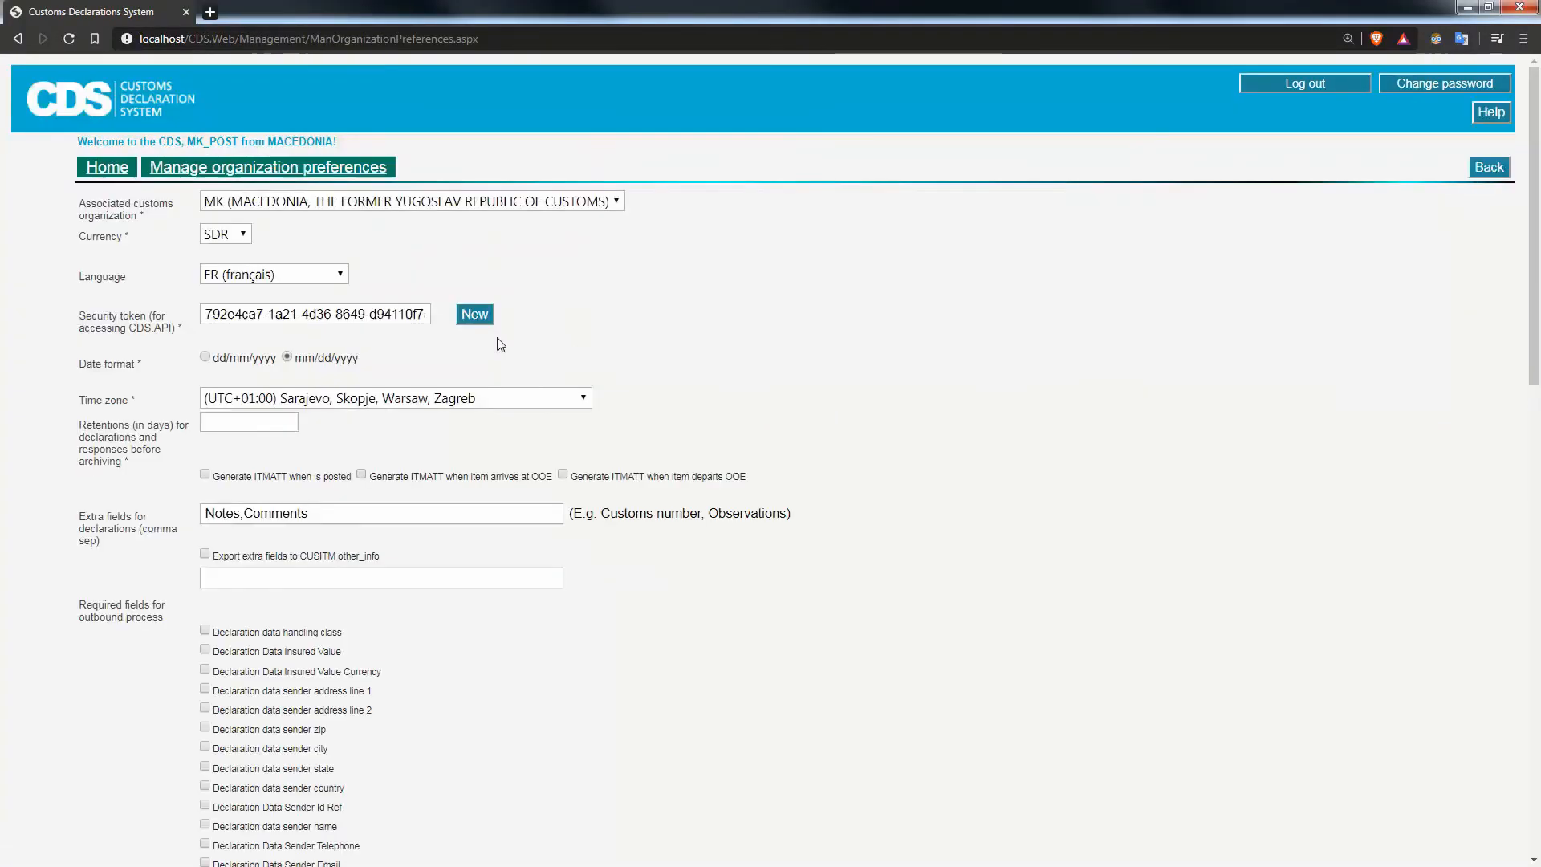
double_click(121, 315)
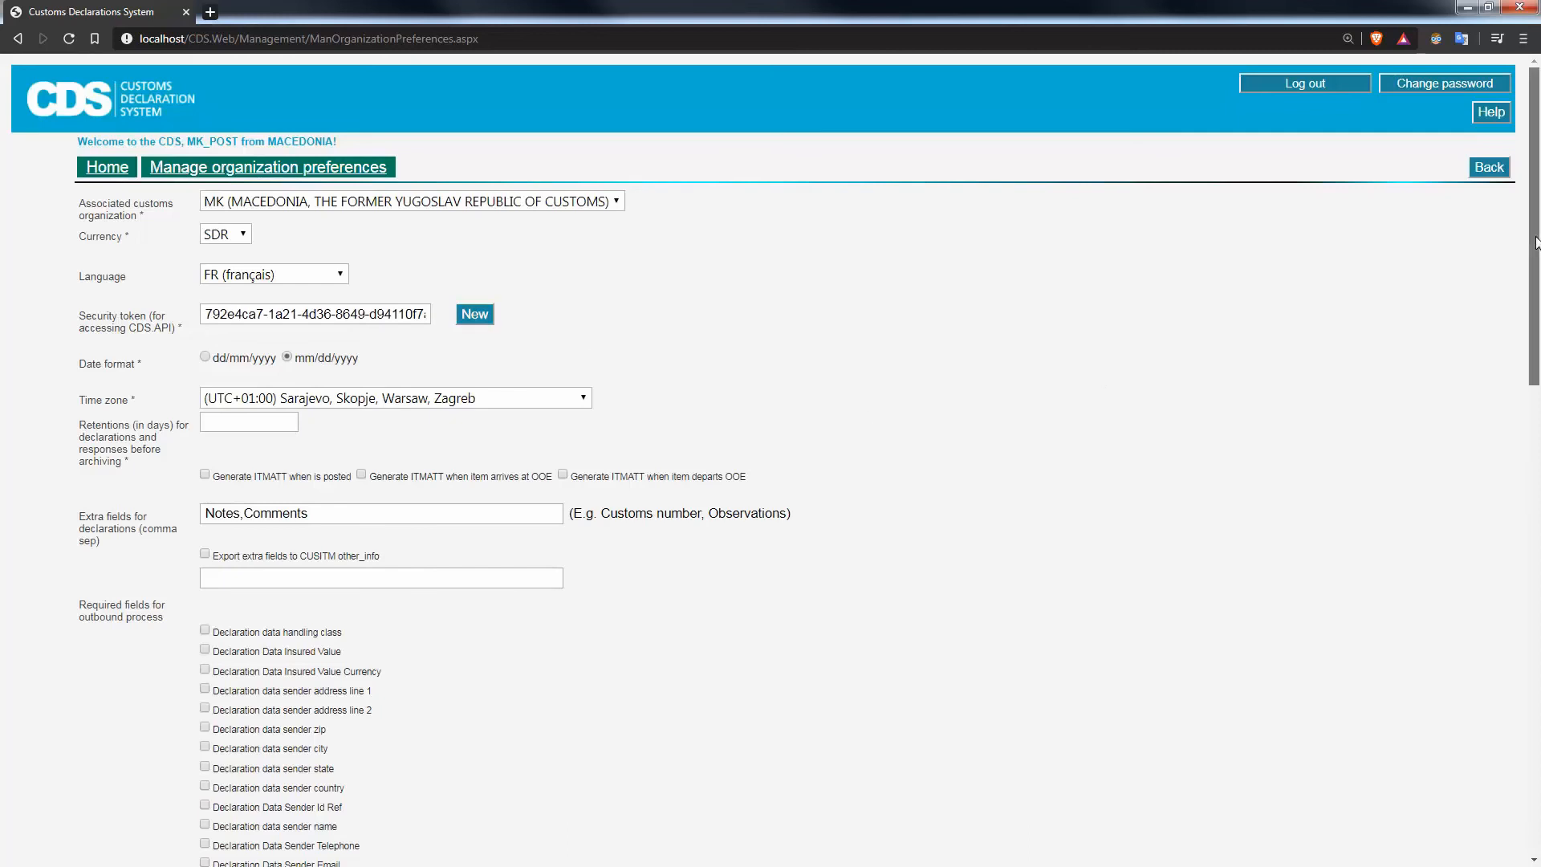
scroll(down, 3)
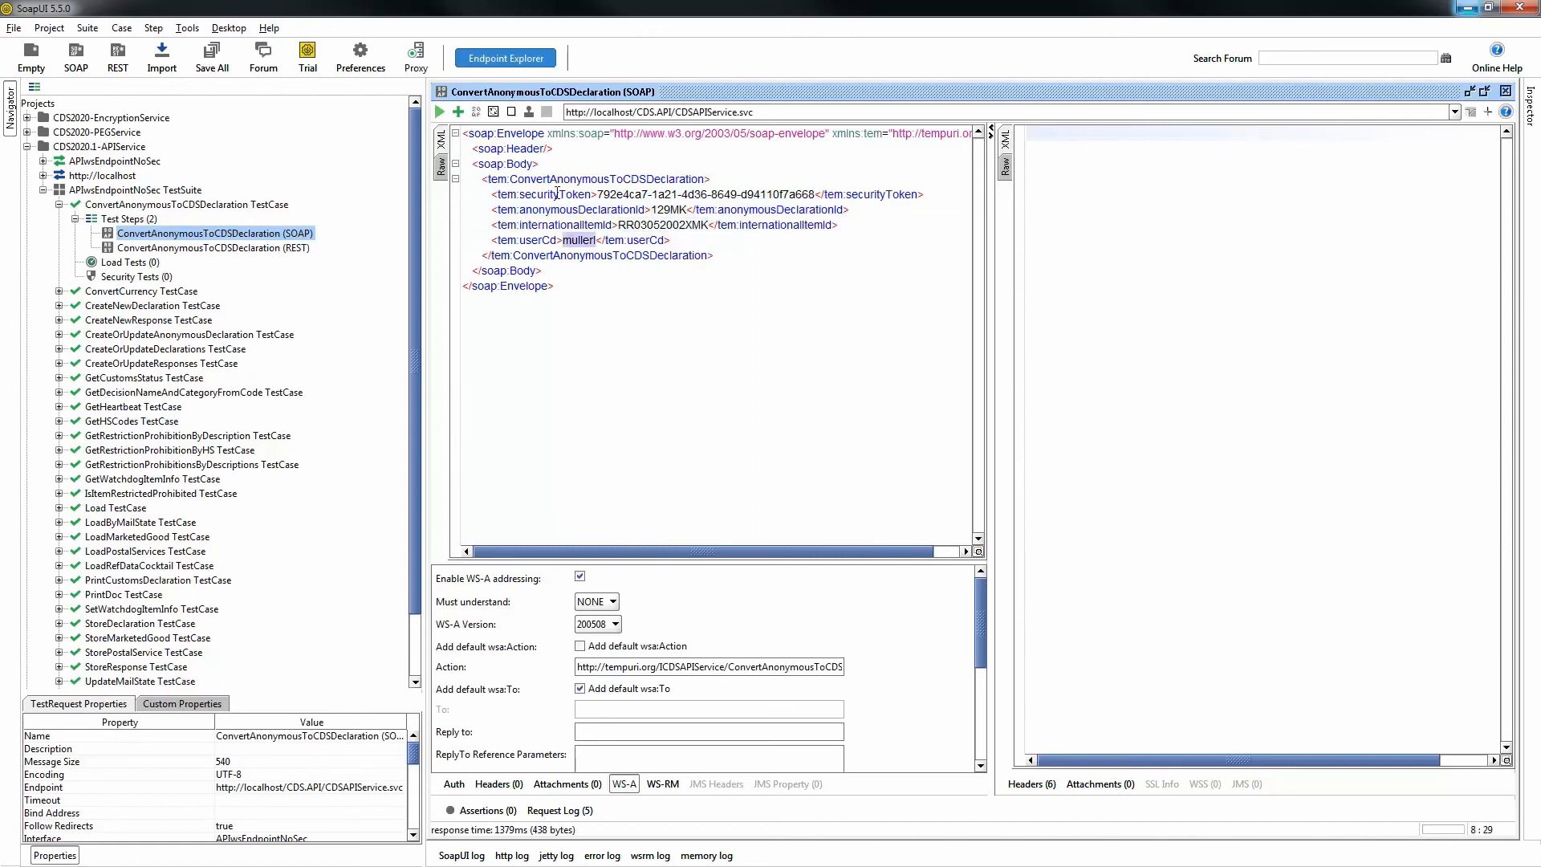
mouse_move(438, 111)
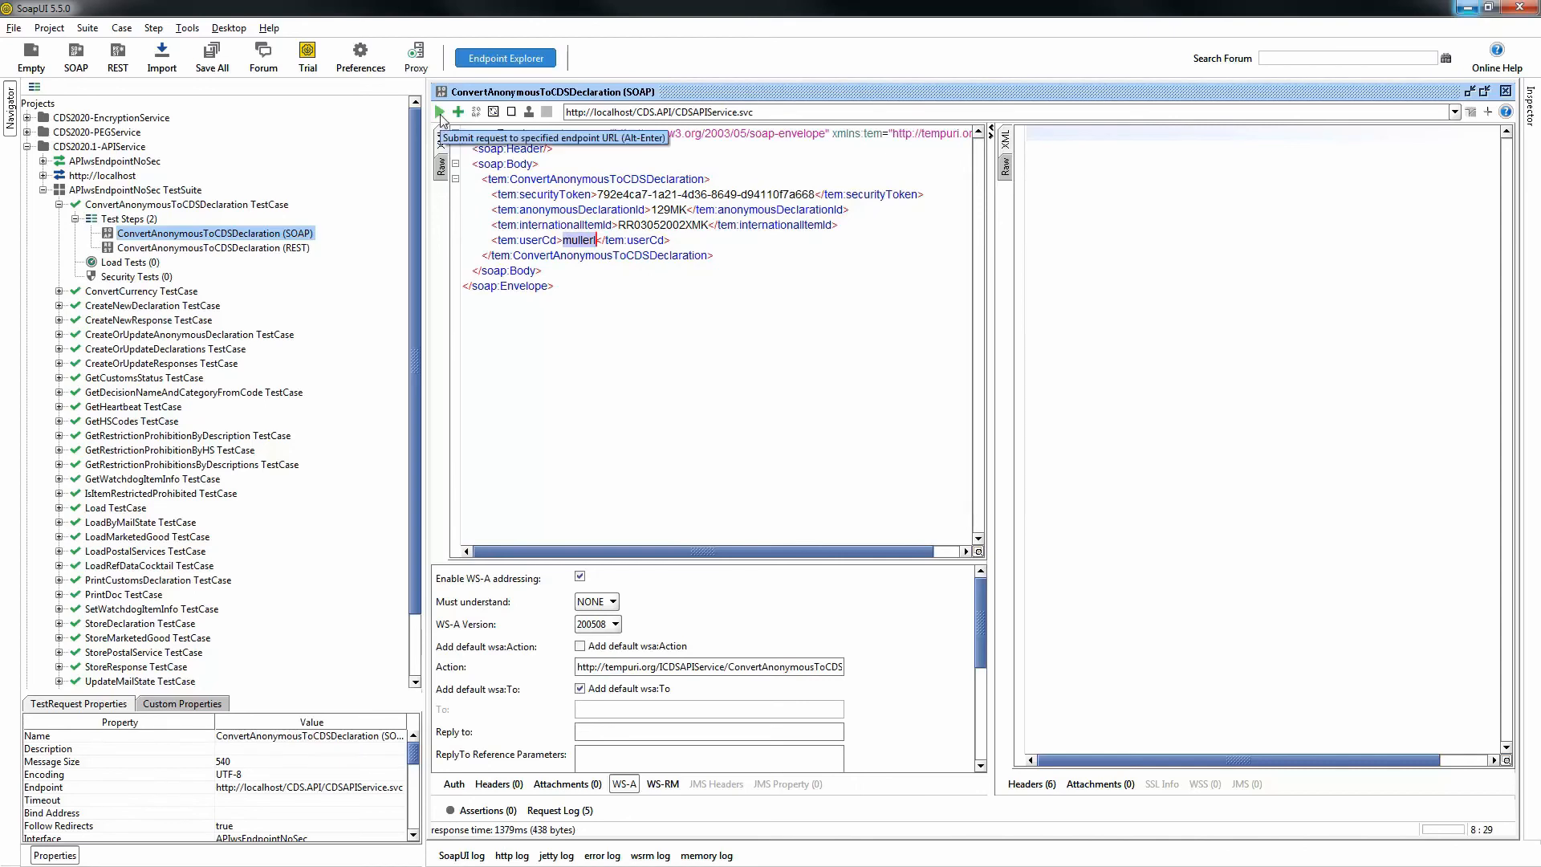
Step: Submit the ConvertAnonymousToCDSDeclaration request for declaration 129MK and item RR03052002XMK
click(439, 111)
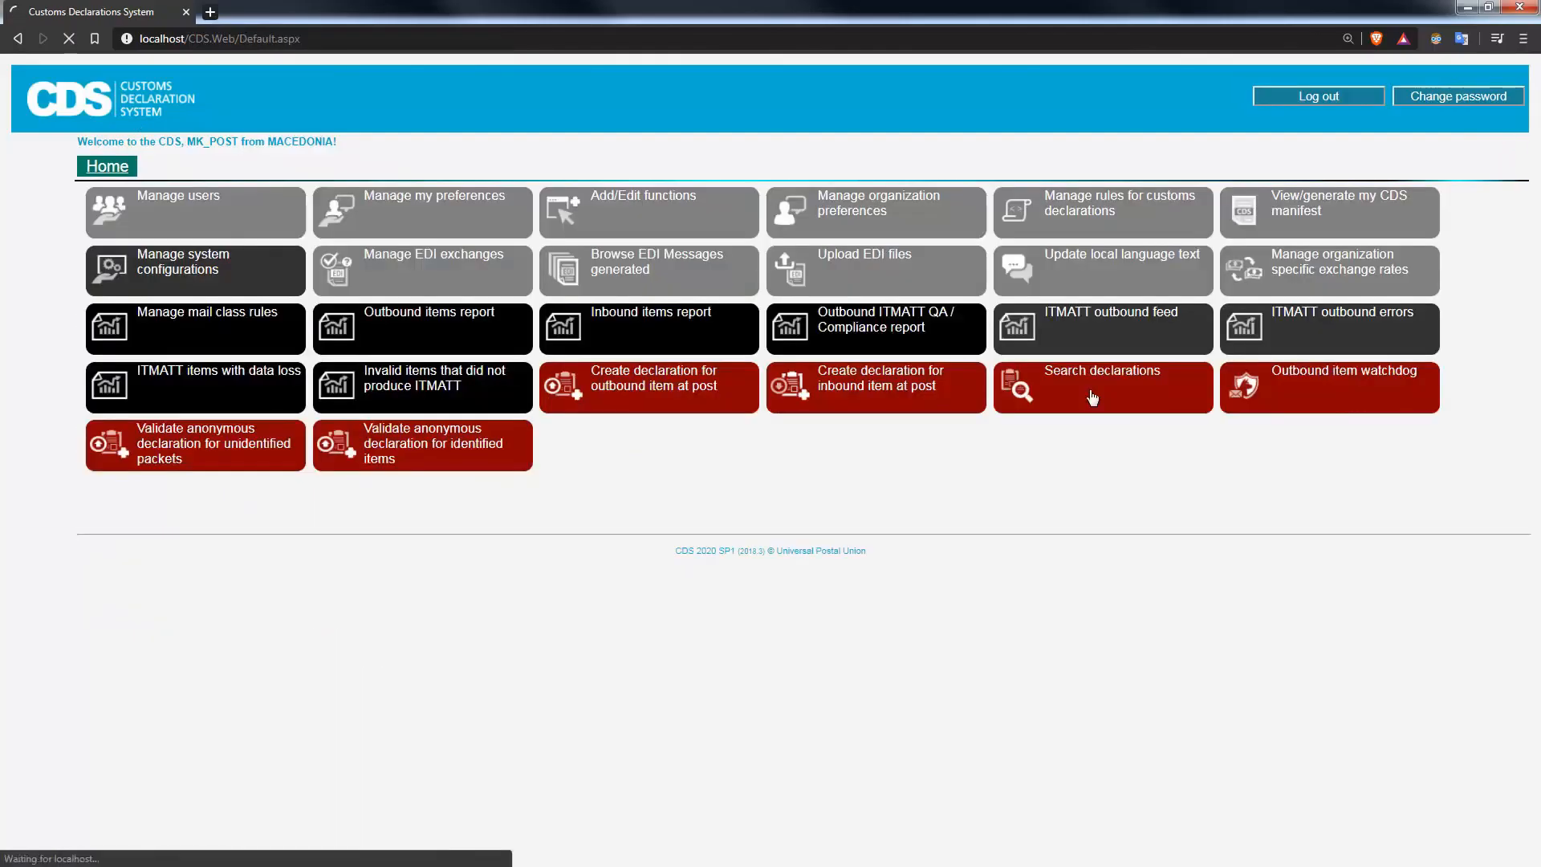
Step: Search declarations for RR03052002XMK and open the cleared result's details
click(1101, 384)
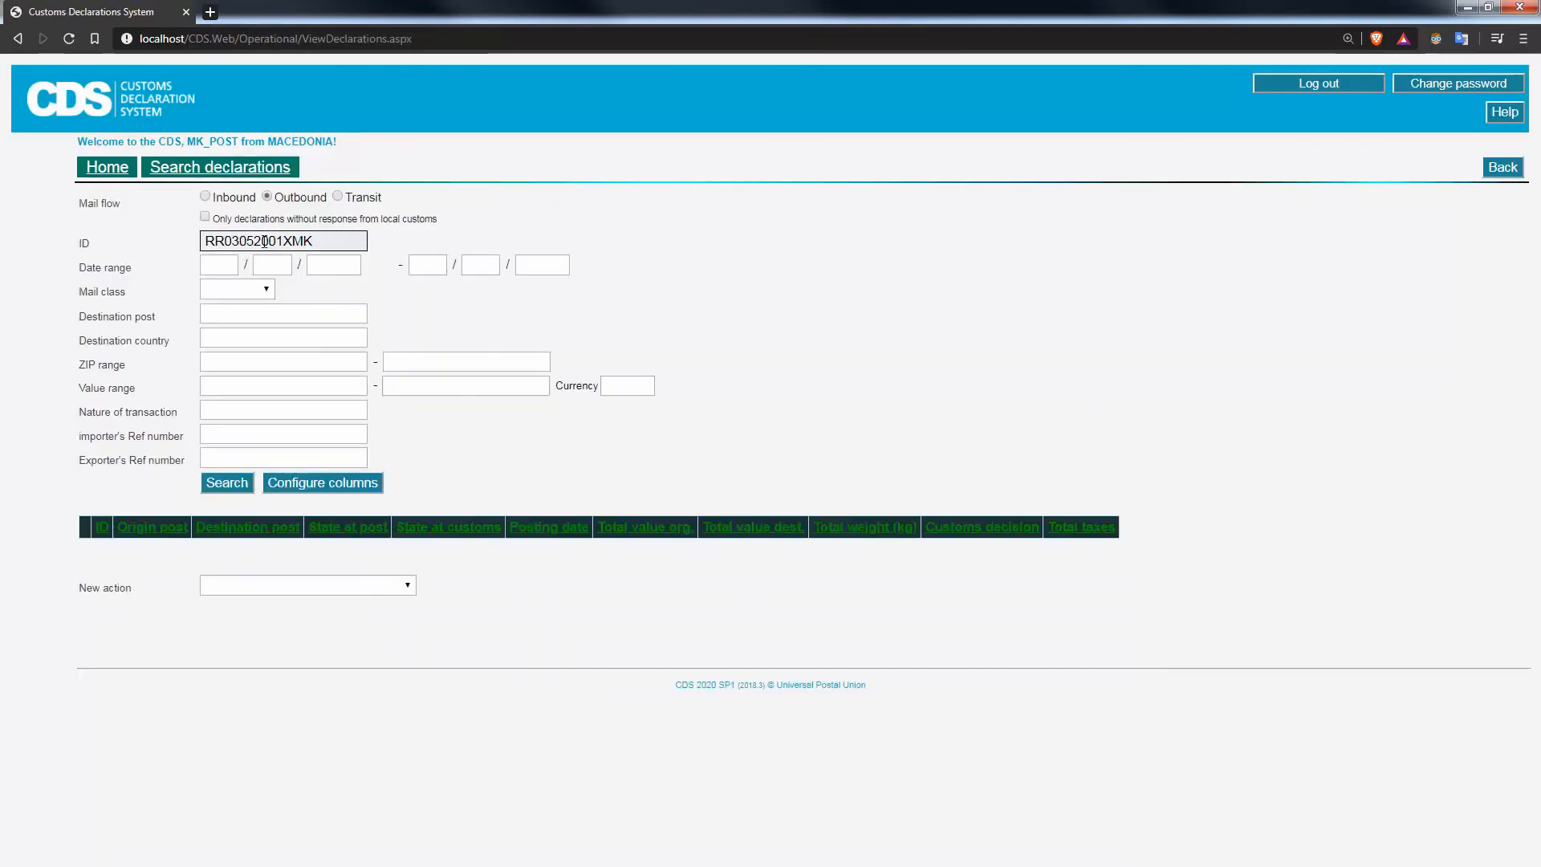
text(RR03052002XMK)
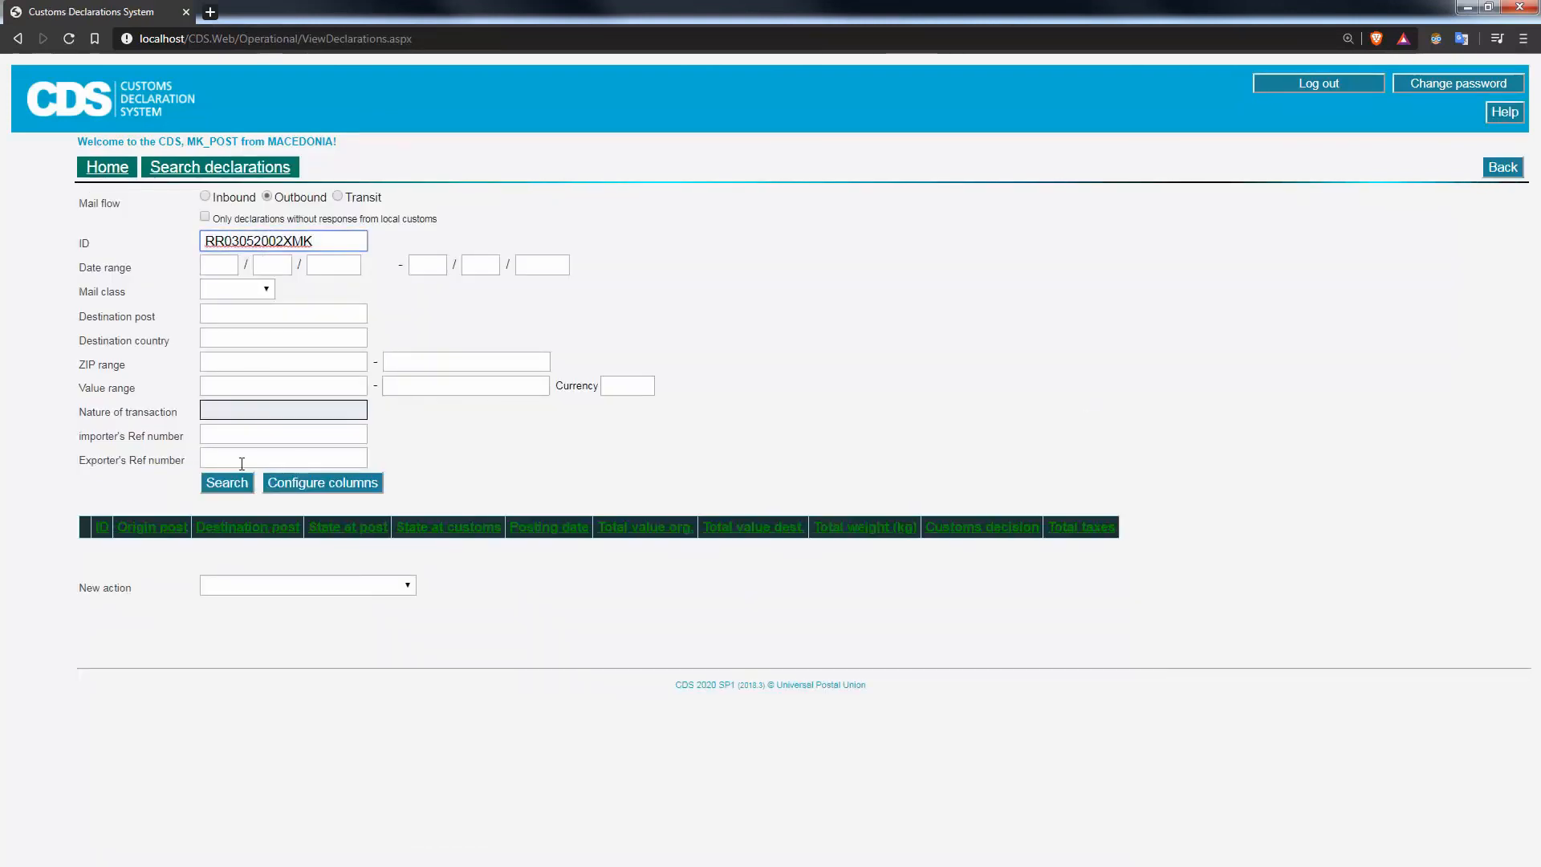
click(227, 485)
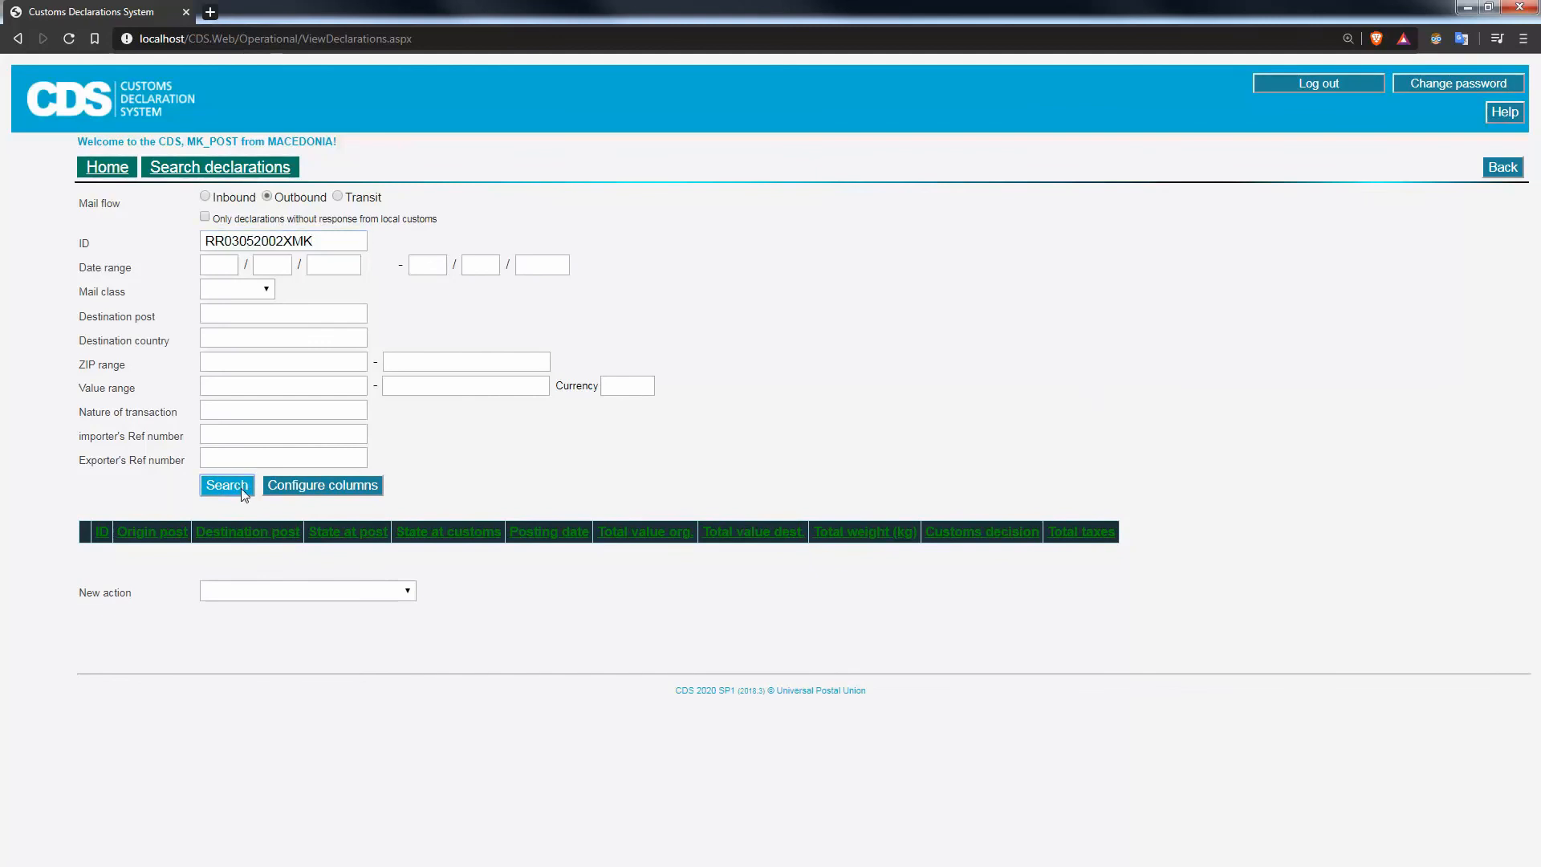
click(226, 485)
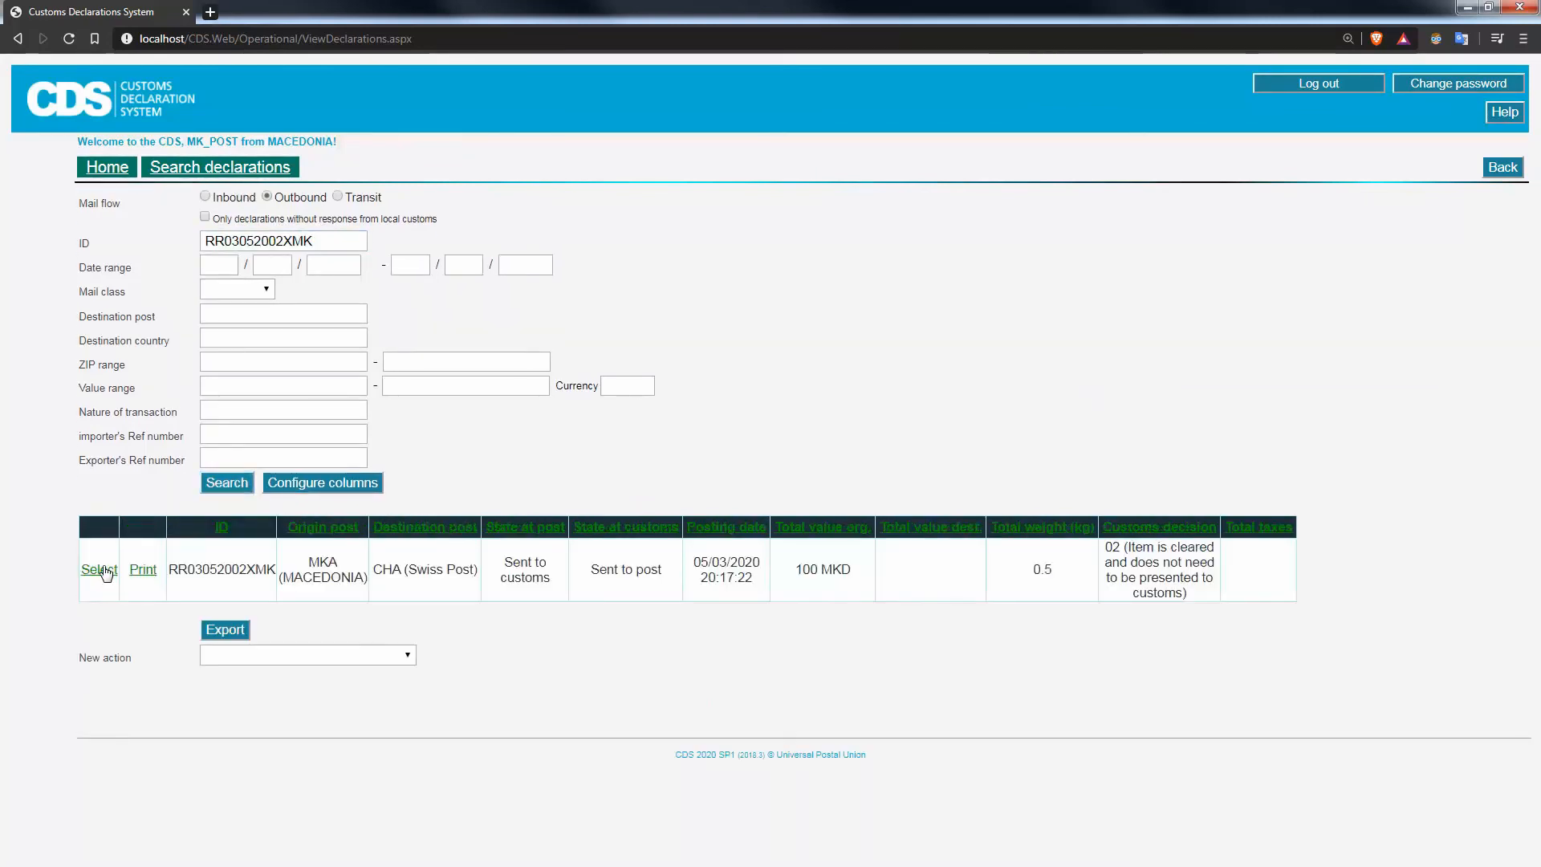
click(98, 570)
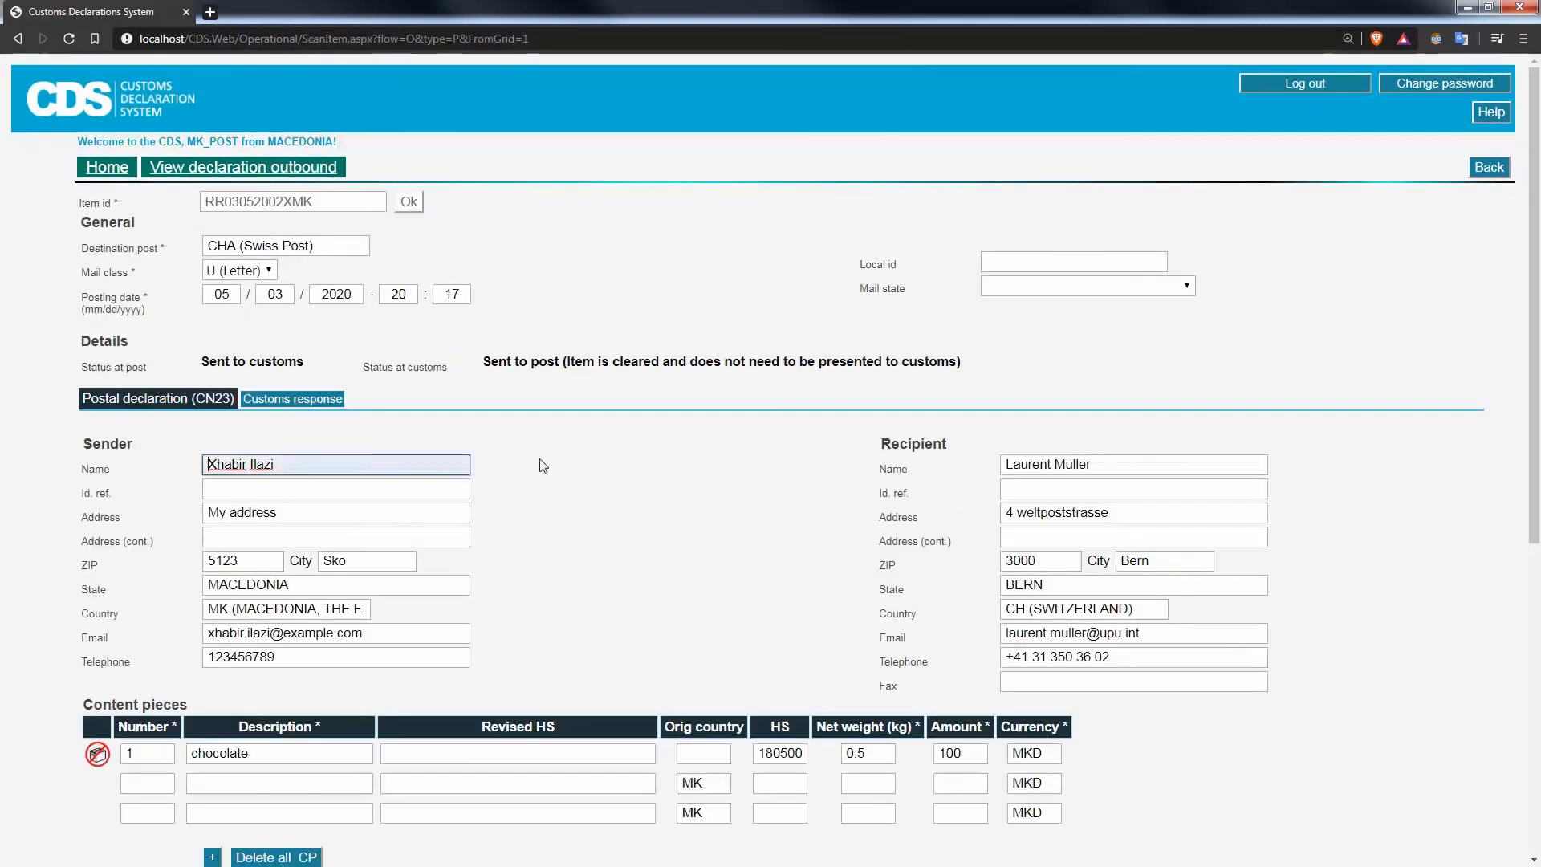